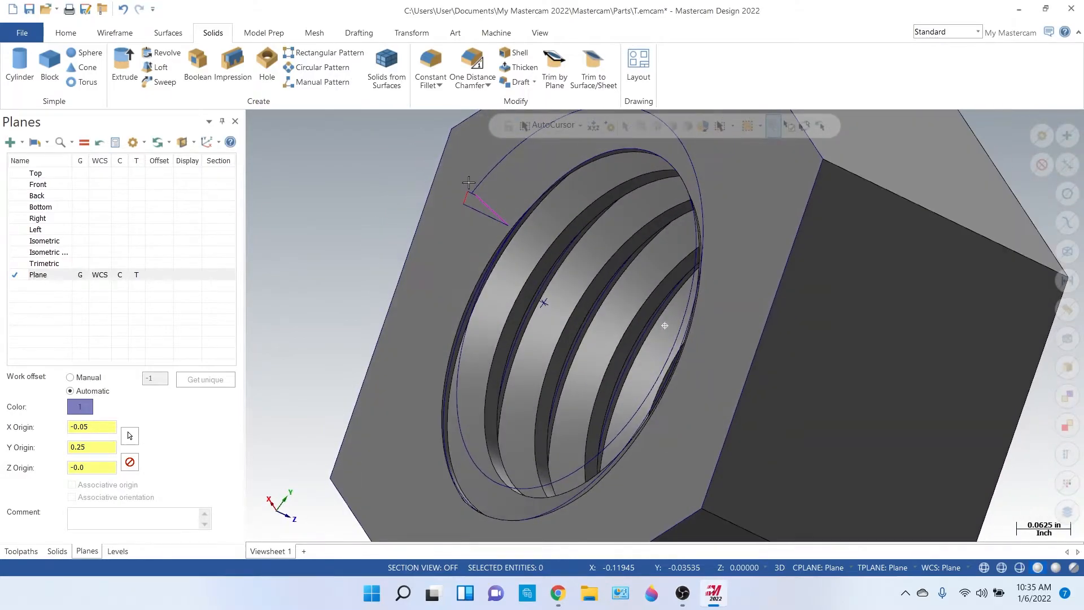
Orbit the empty top view before placing the six-sided polygon
{"action": "left_click_drag", "start_coordinate": [664, 326], "coordinate": [450, 352]}
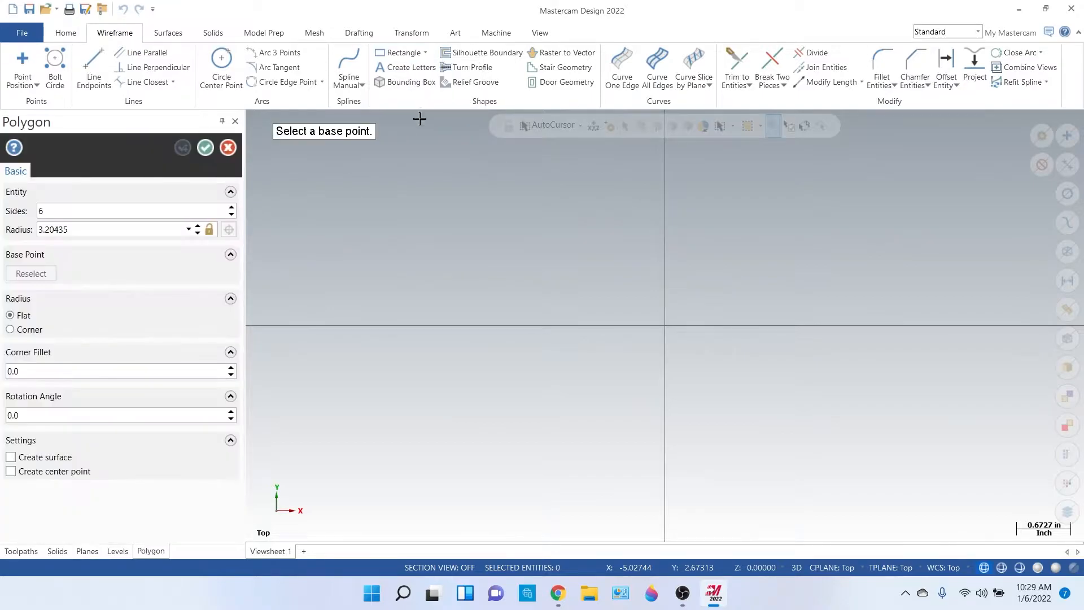
Place the hexagon at the origin with a 0.375 radius
{"action": "left_click", "coordinate": [665, 326]}
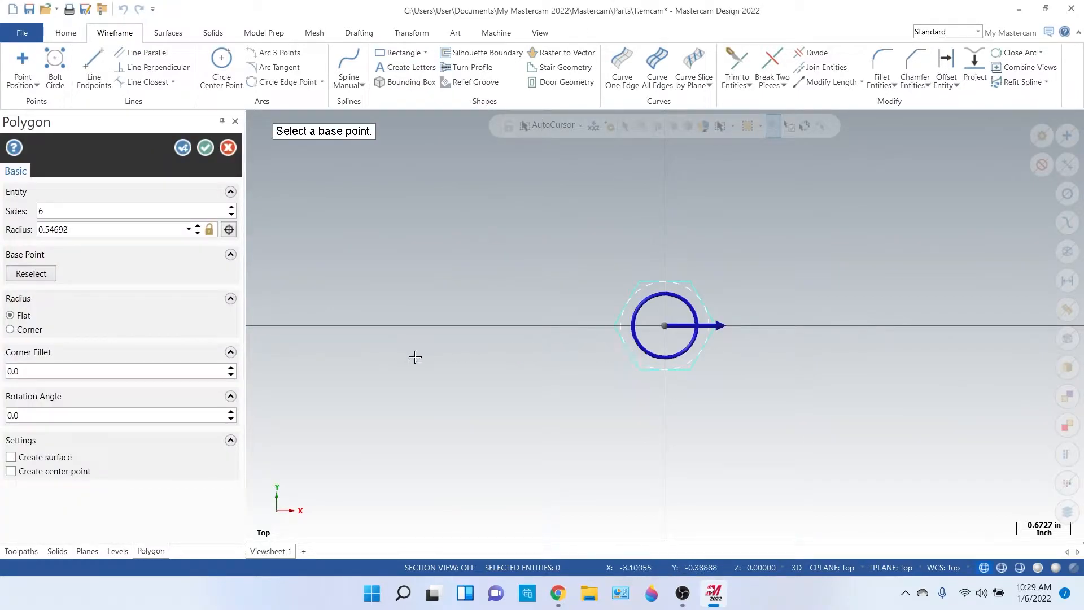
{"action": "mouse_move", "coordinate": [92, 229]}
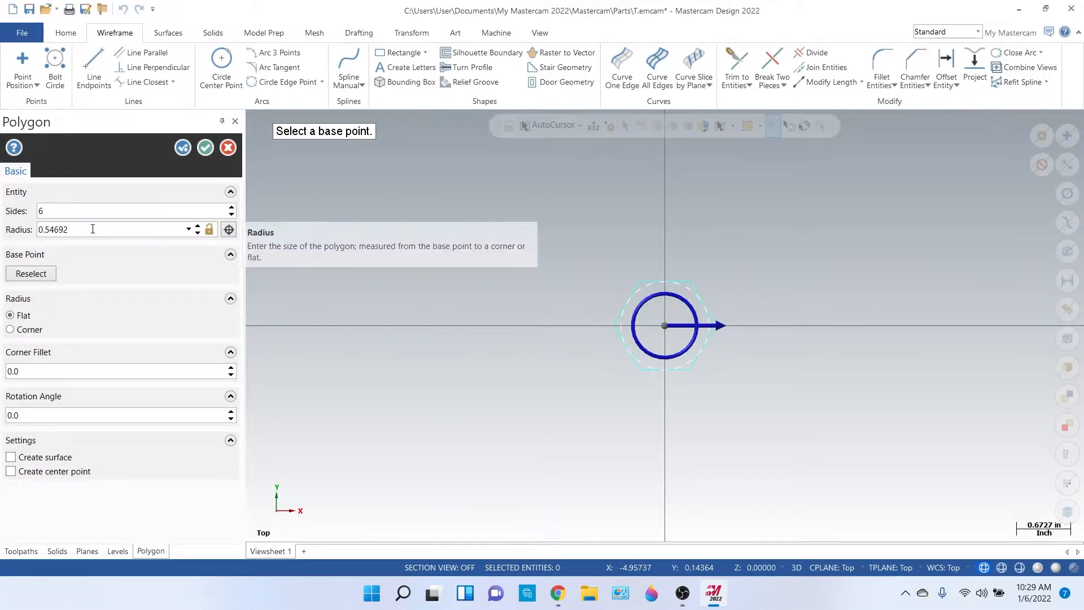
{"action": "triple_click", "coordinate": [104, 229]}
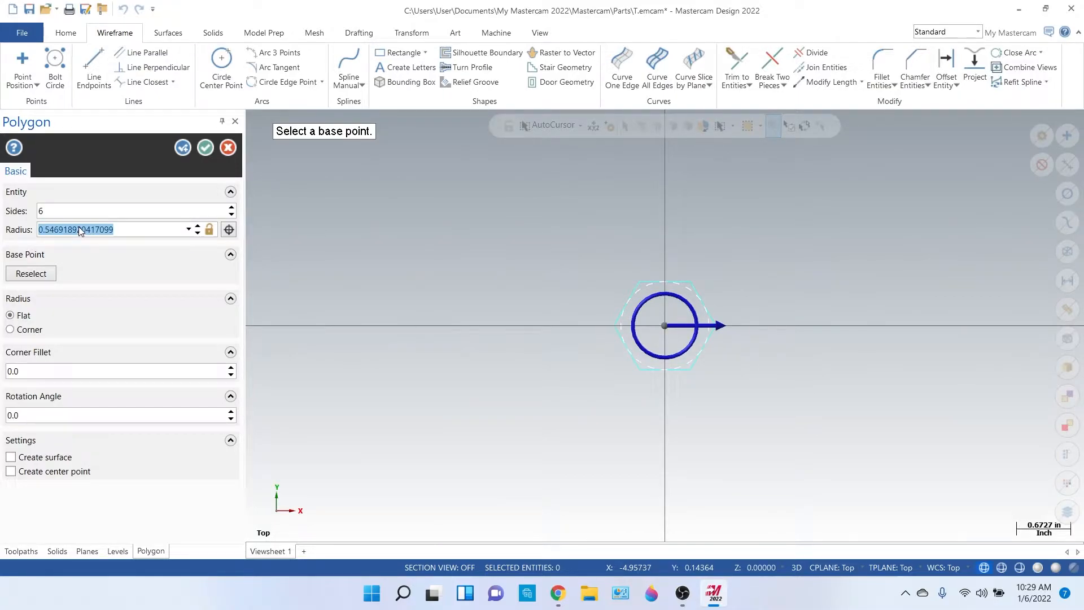
{"action": "type", "text": ".375"}
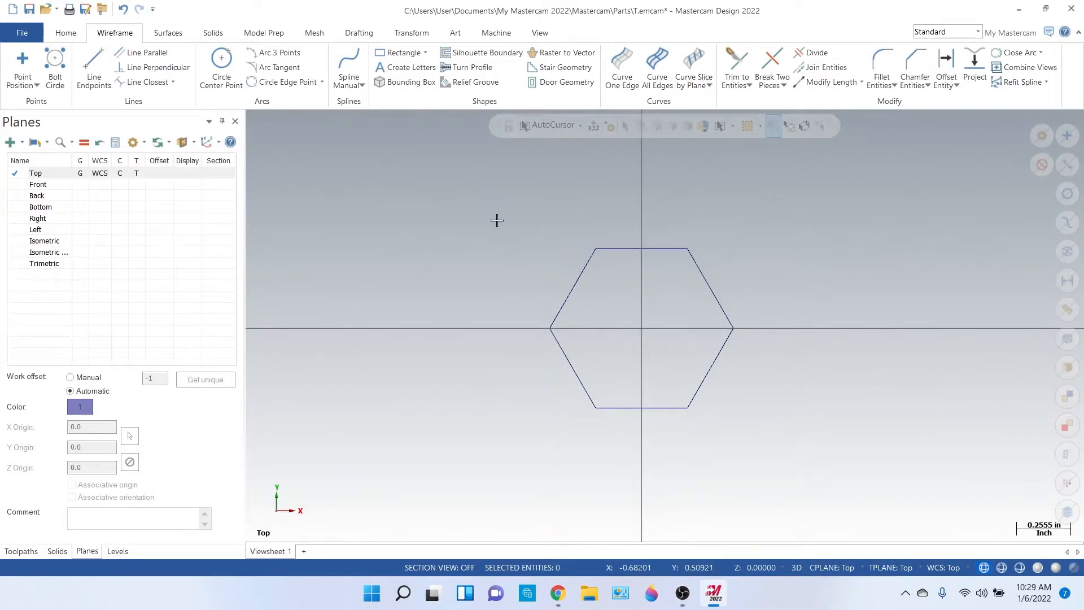
{"action": "mouse_move", "coordinate": [310, 158]}
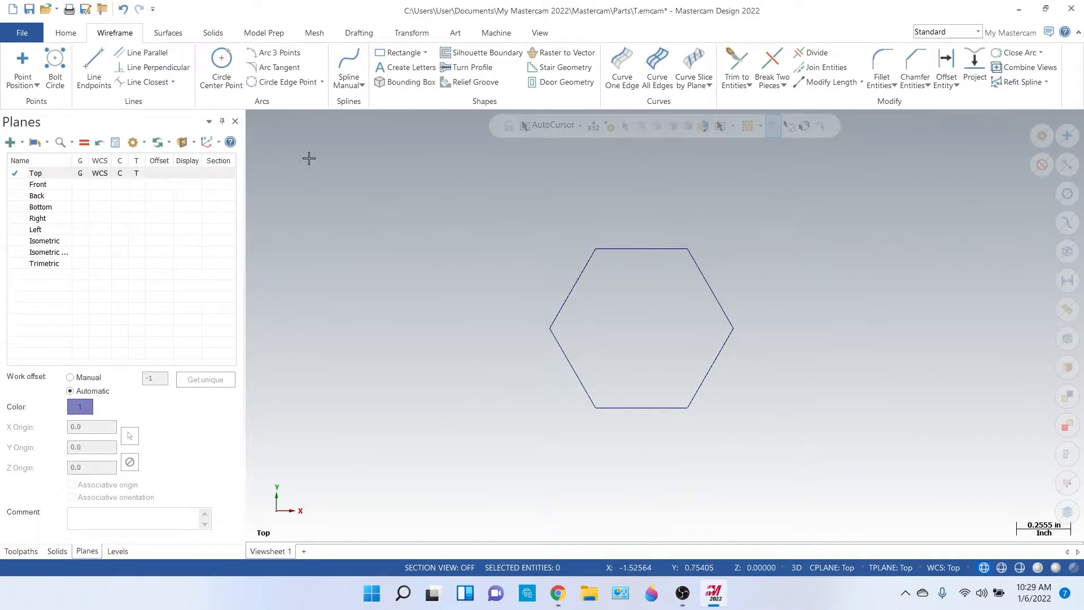
{"action": "mouse_move", "coordinate": [143, 53]}
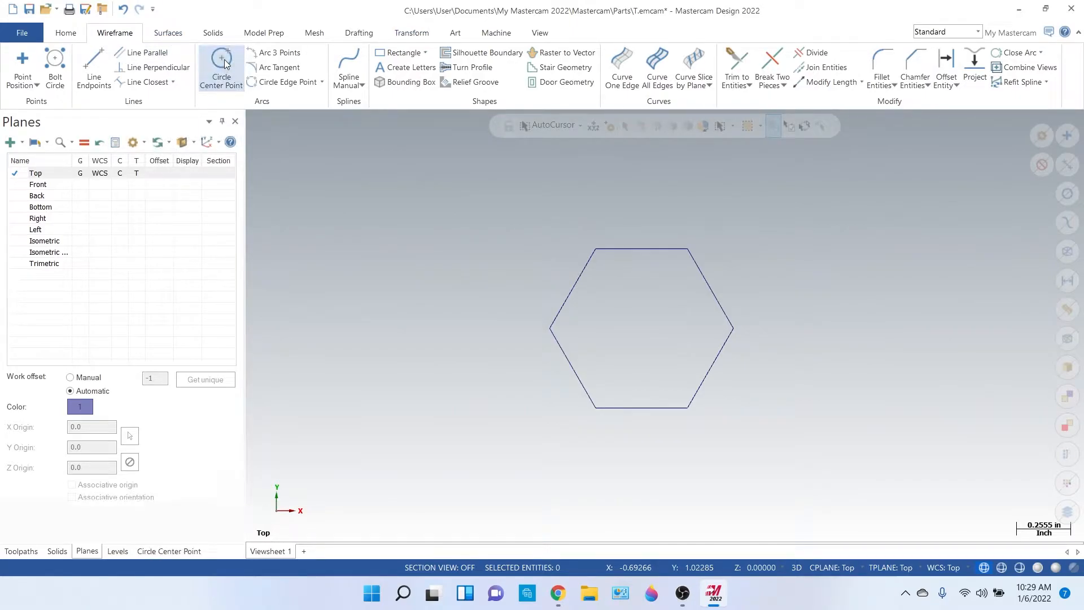
Start a Circle Center Point for the hole concentric with the hexagon
{"action": "left_click", "coordinate": [220, 67]}
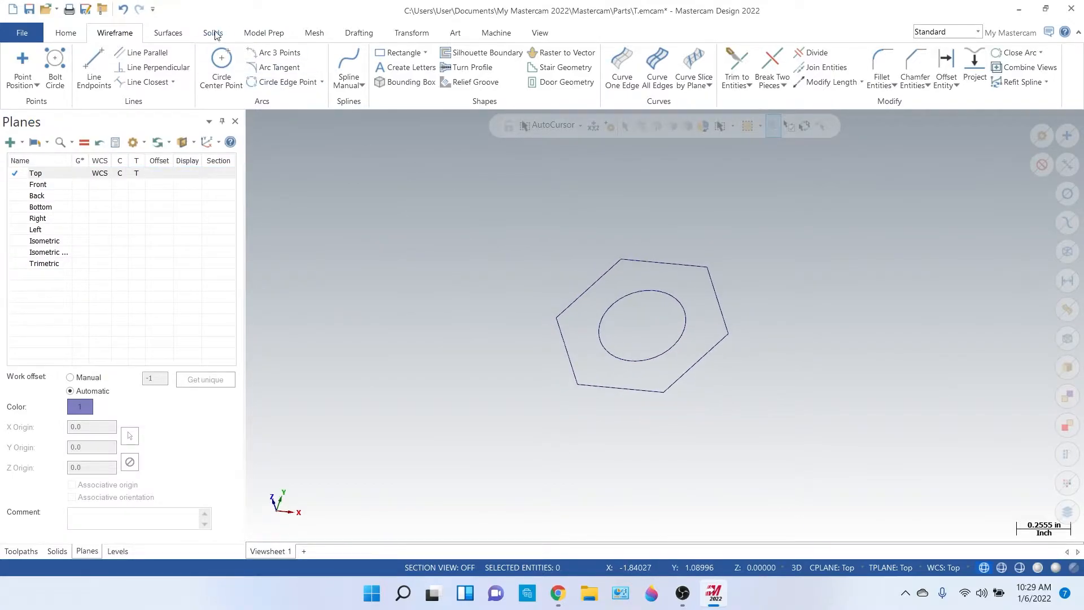
Extrude the chained hexagon and circle 0.37 into a solid nut with a through hole
{"action": "left_click", "coordinate": [212, 33]}
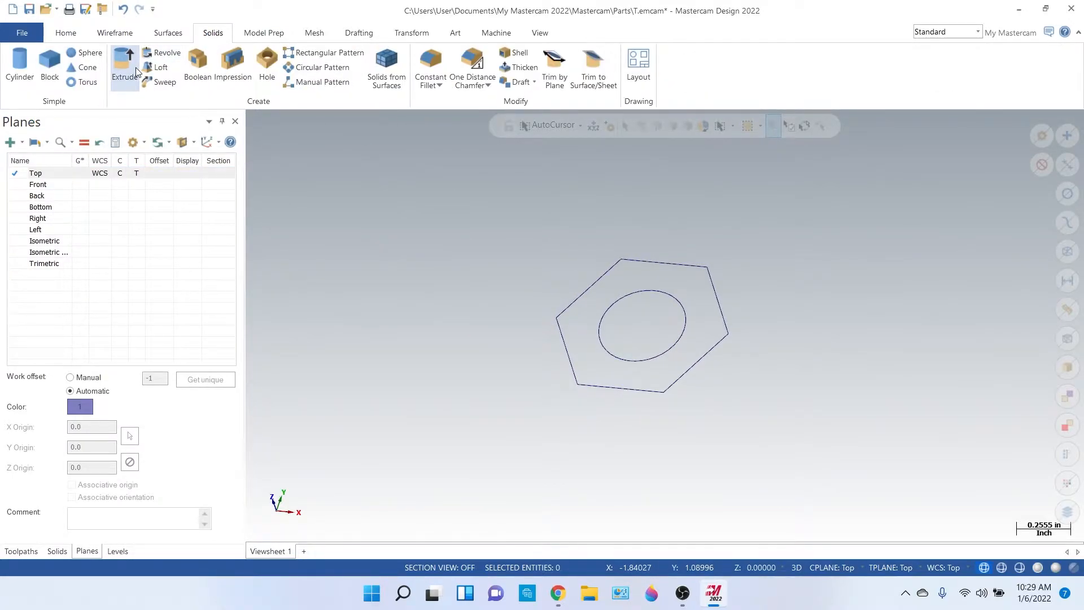
{"action": "left_click", "coordinate": [125, 66]}
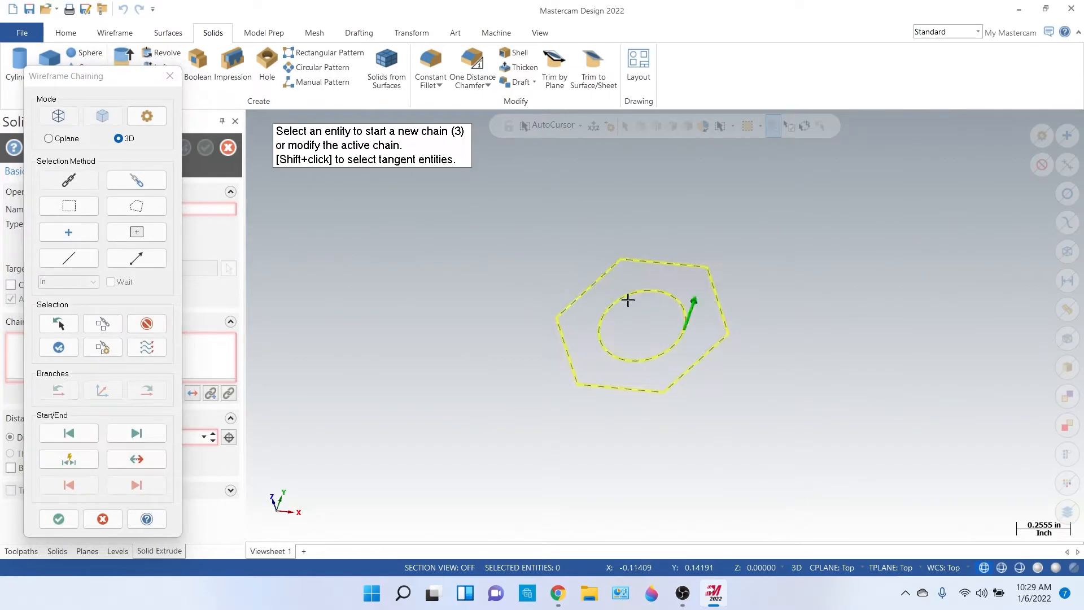
{"action": "left_click", "coordinate": [57, 519]}
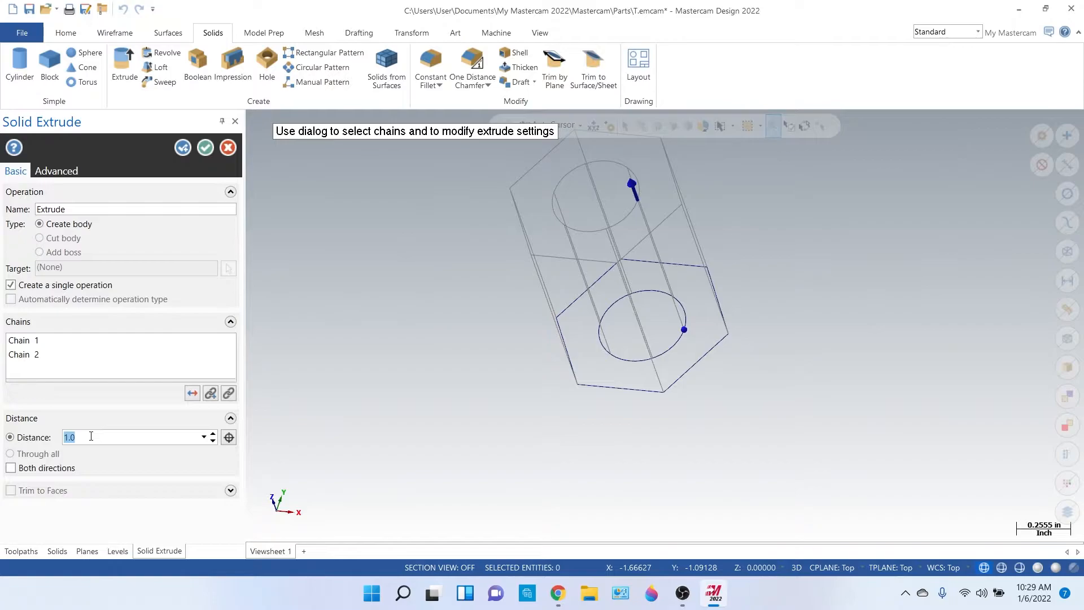
{"action": "type", "text": ".37"}
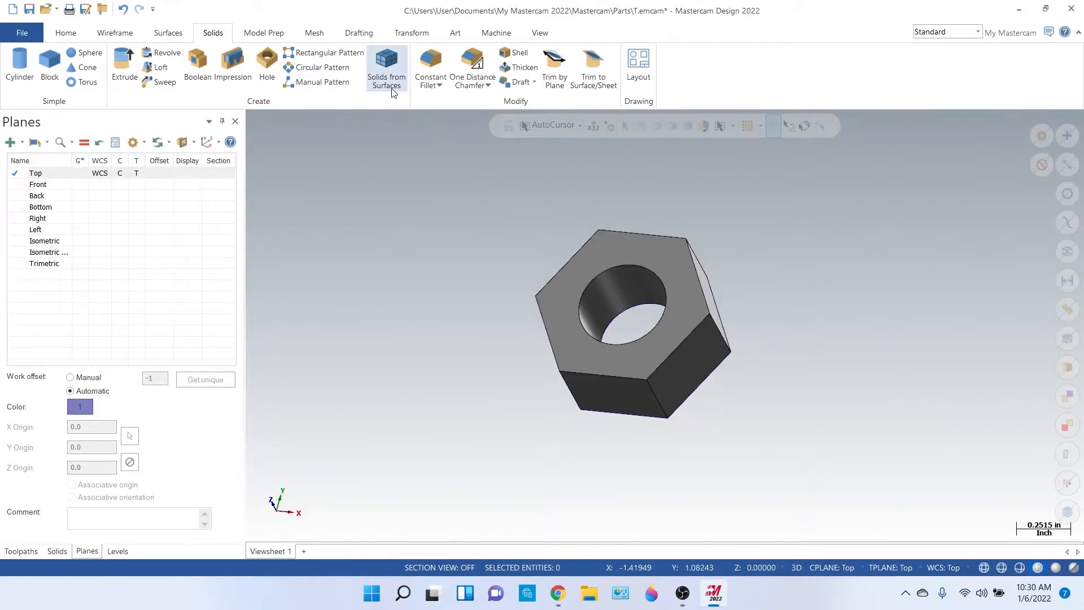
Select the nut solid from the Transform tab ready for translating
{"action": "left_click", "coordinate": [114, 32]}
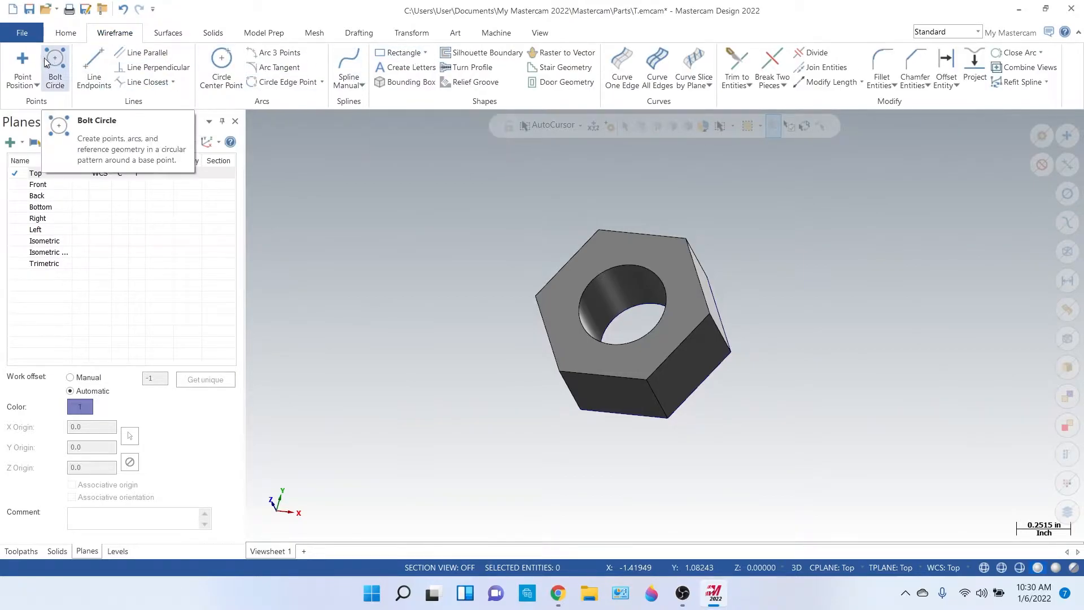
{"action": "left_click", "coordinate": [21, 66]}
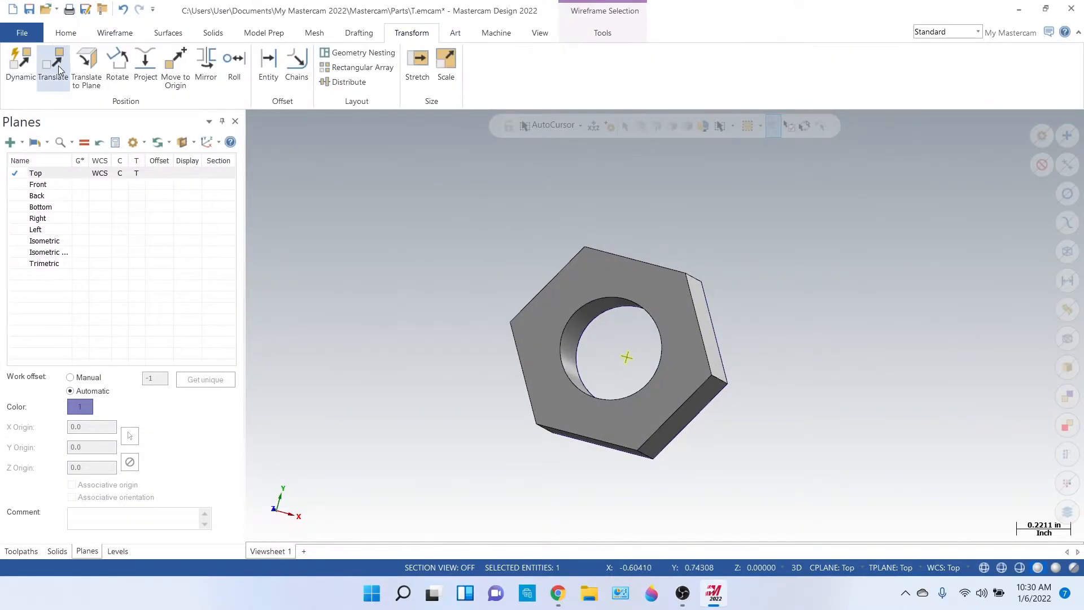
Translate the nut solid -0.05 along Z as a move, not a copy
{"action": "left_click", "coordinate": [53, 65]}
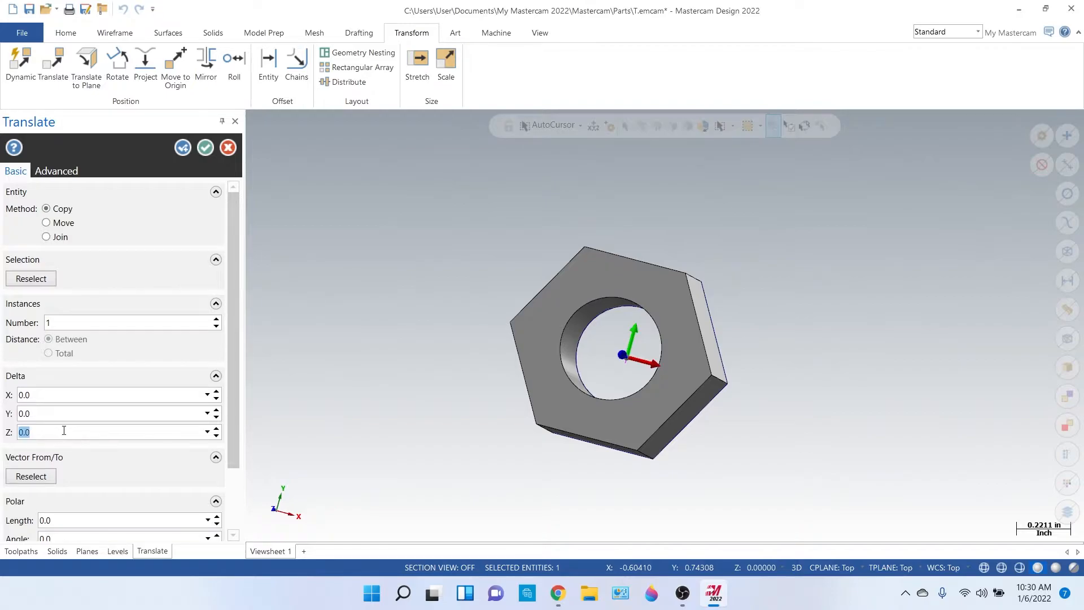
{"action": "type", "text": "-.0"}
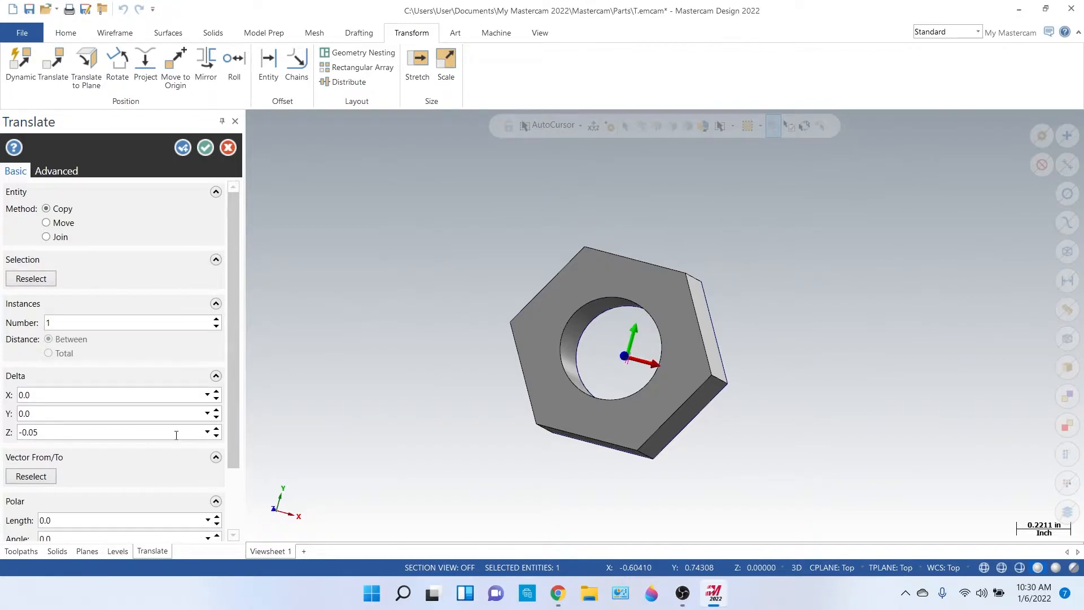
{"action": "left_click", "coordinate": [45, 223]}
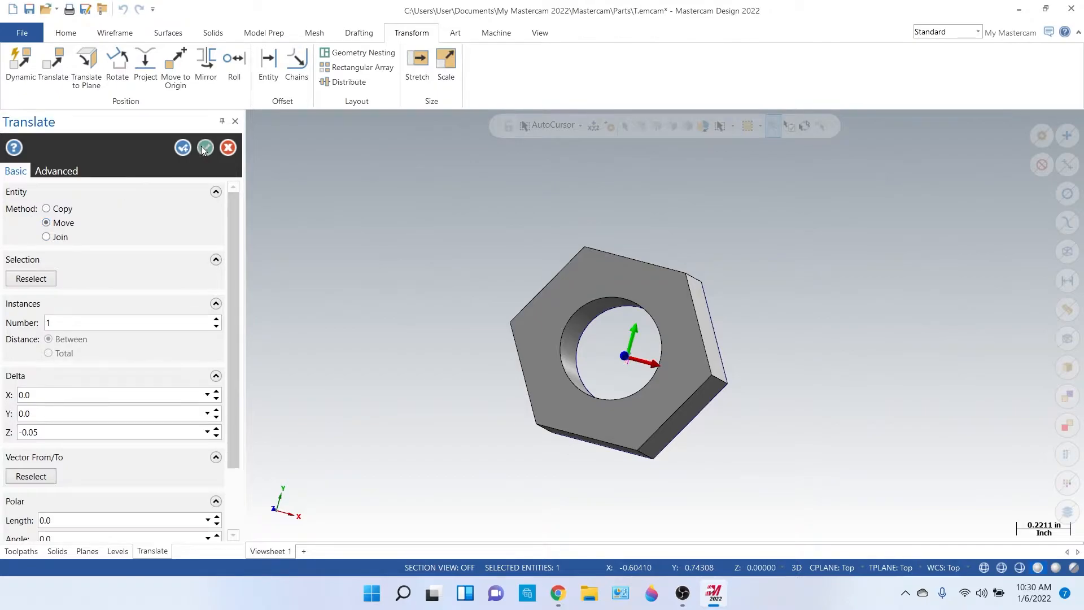
{"action": "left_click", "coordinate": [205, 147]}
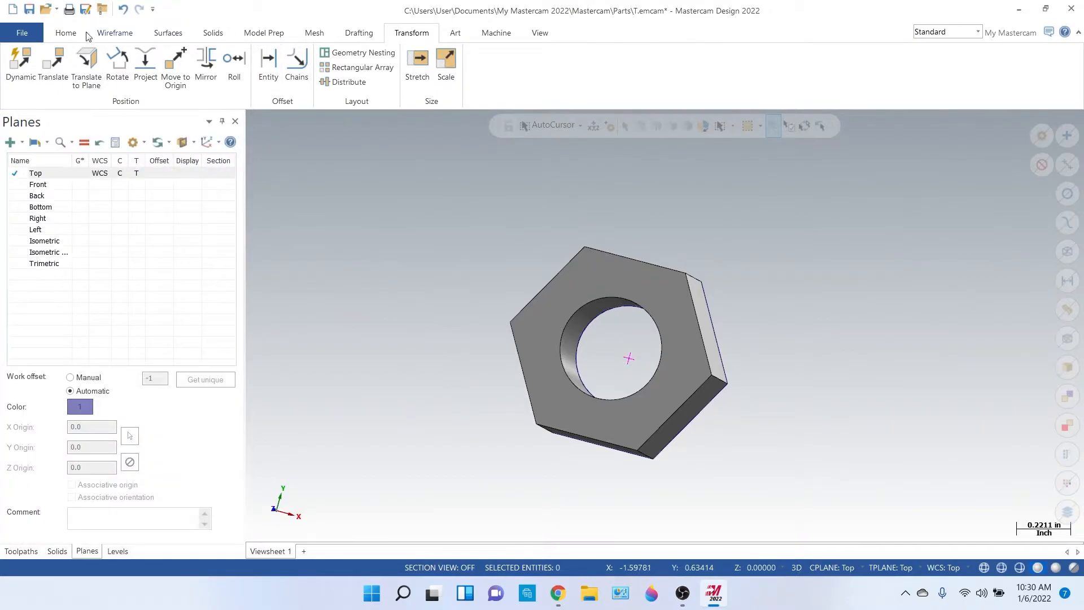
Draw a helix at the hole center with radius 0.25, pitch 1/13 and height 0.45
{"action": "left_click", "coordinate": [115, 33]}
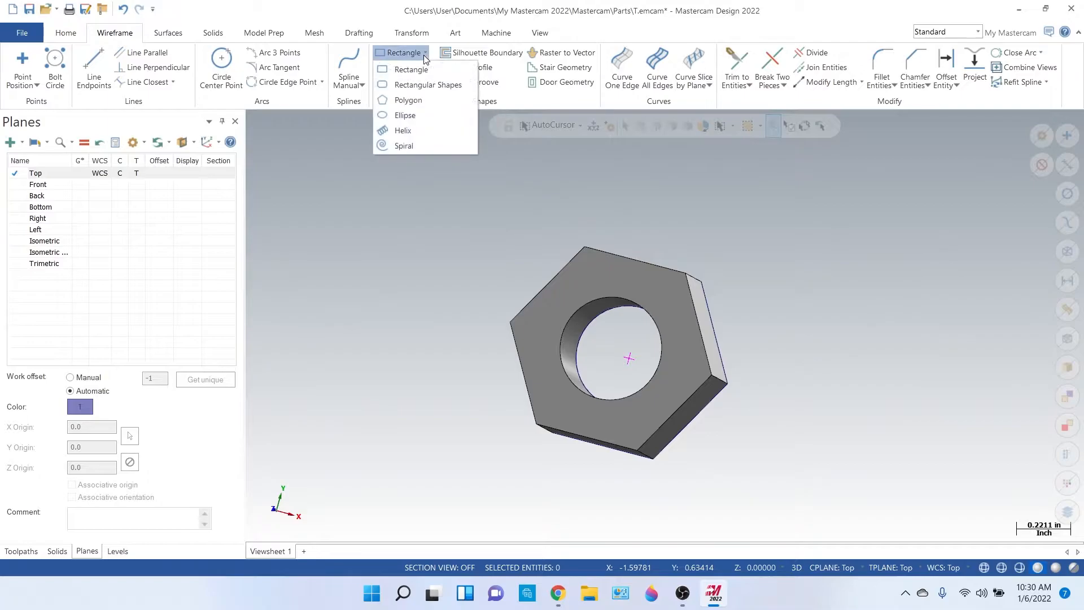
{"action": "left_click", "coordinate": [404, 130]}
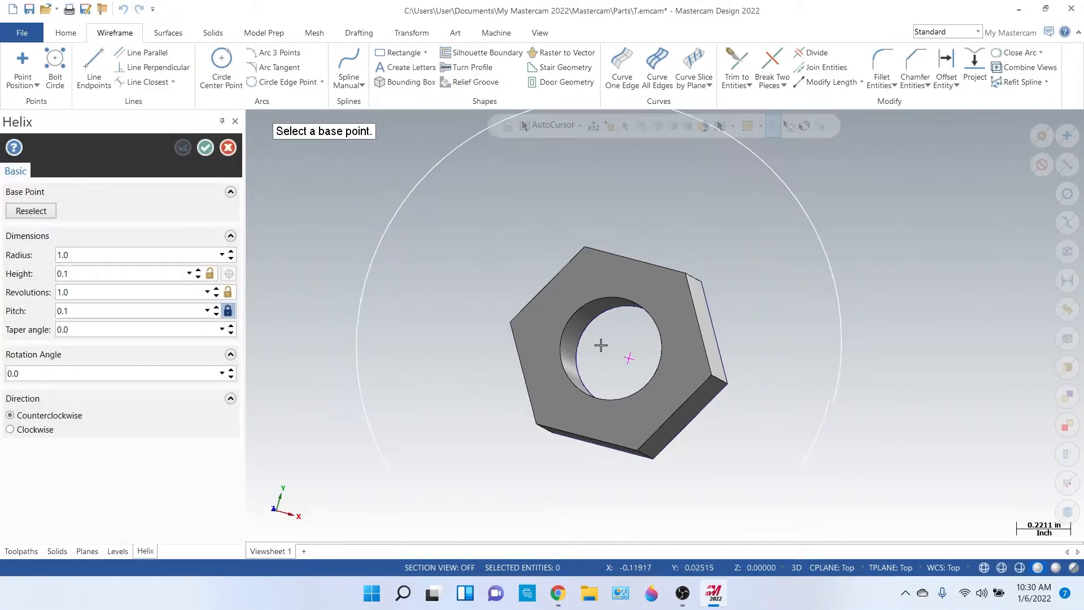
{"action": "left_click", "coordinate": [600, 345]}
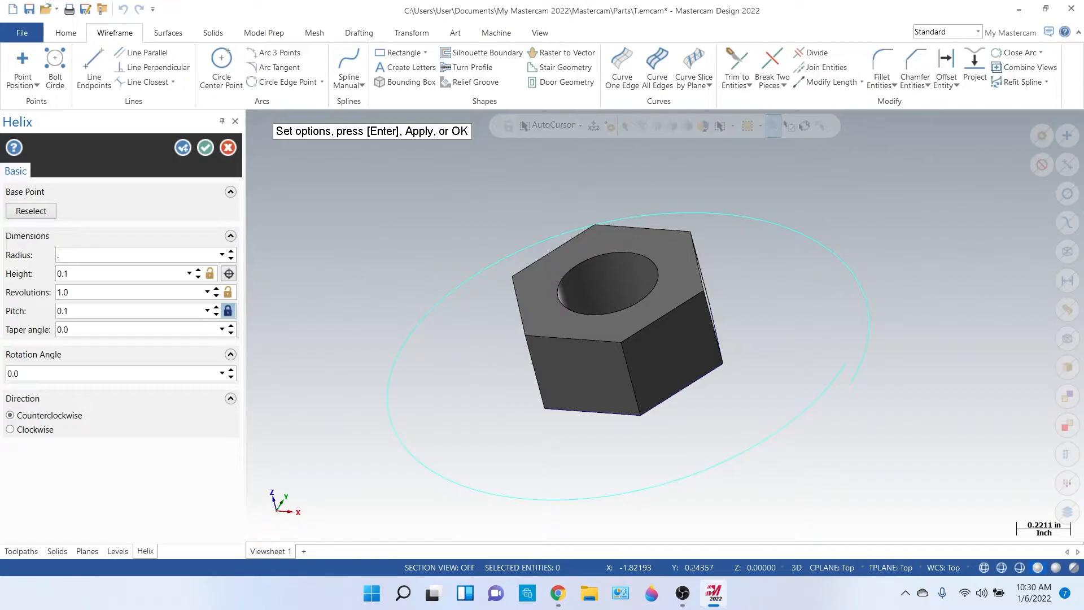
{"action": "type", "text": "0.25"}
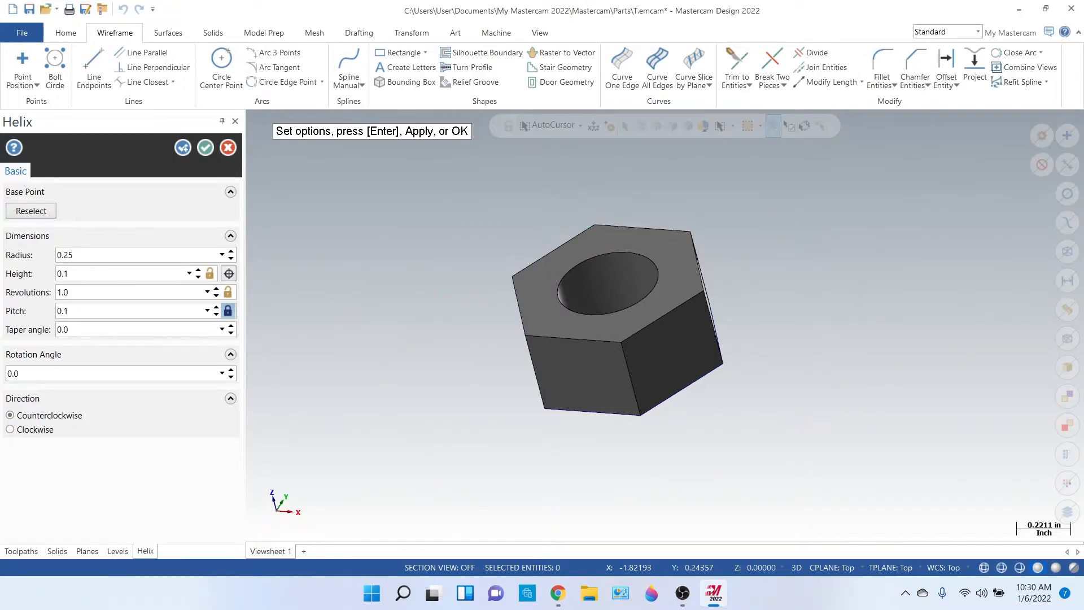
{"action": "left_click", "coordinate": [118, 273]}
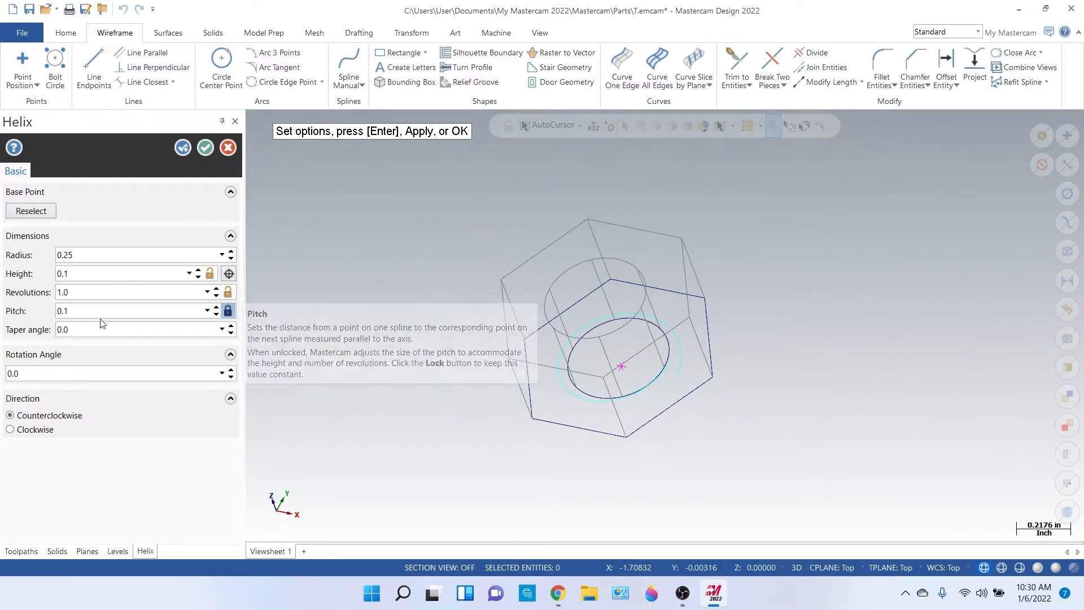
{"action": "left_click", "coordinate": [131, 311]}
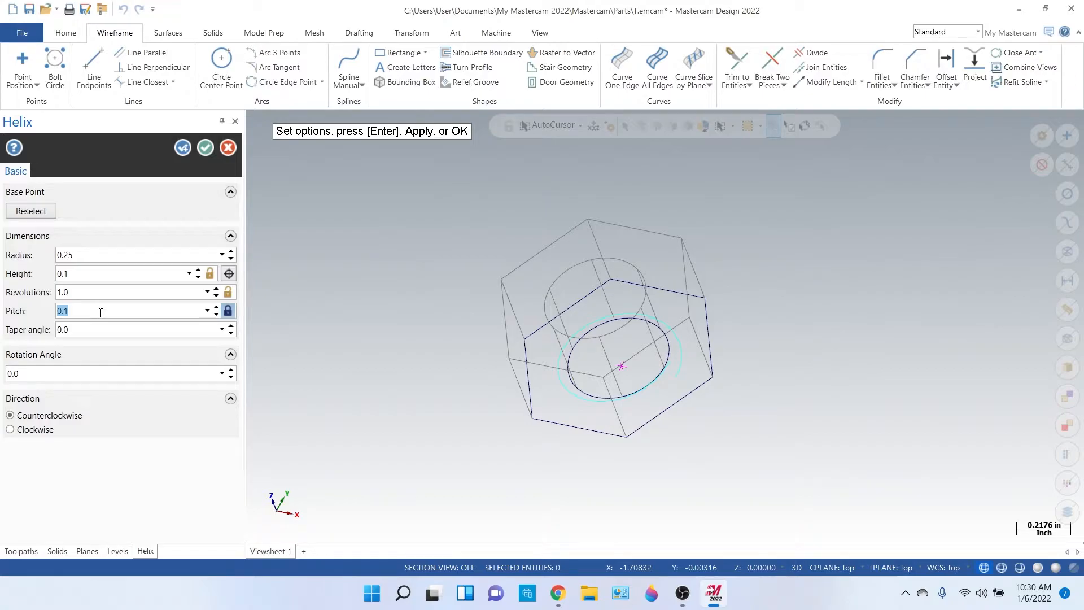
{"action": "type", "text": "1/"}
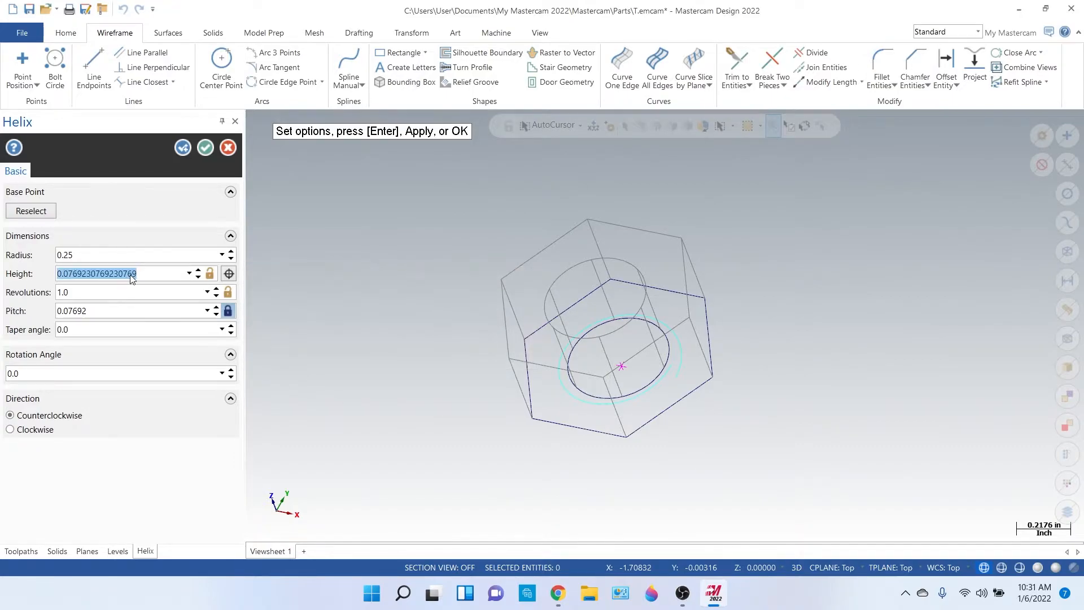
{"action": "type", "text": ".45"}
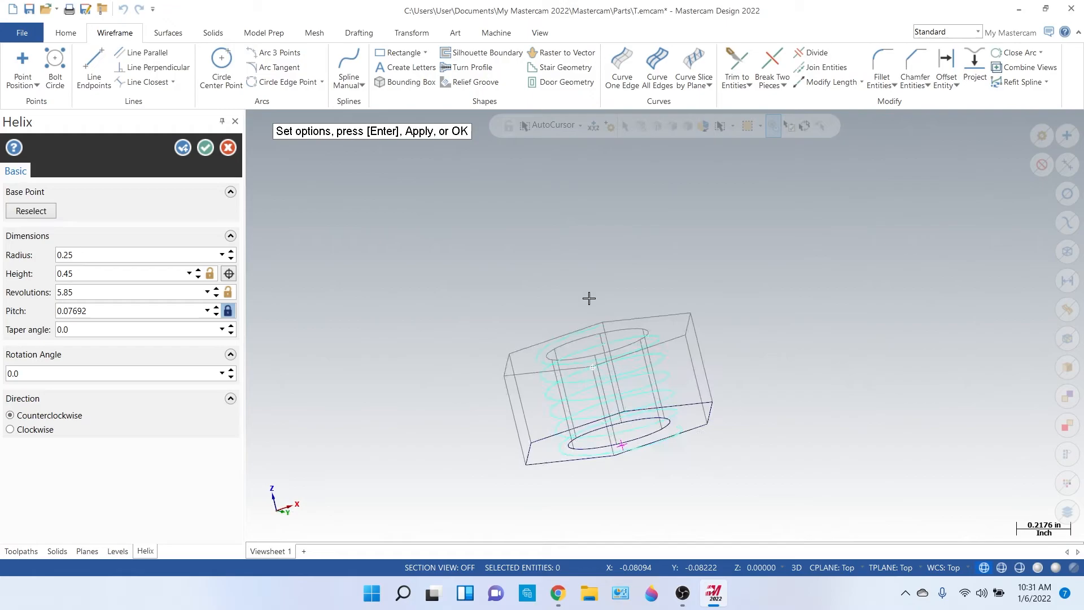
{"action": "left_click_drag", "start_coordinate": [590, 298], "coordinate": [527, 354]}
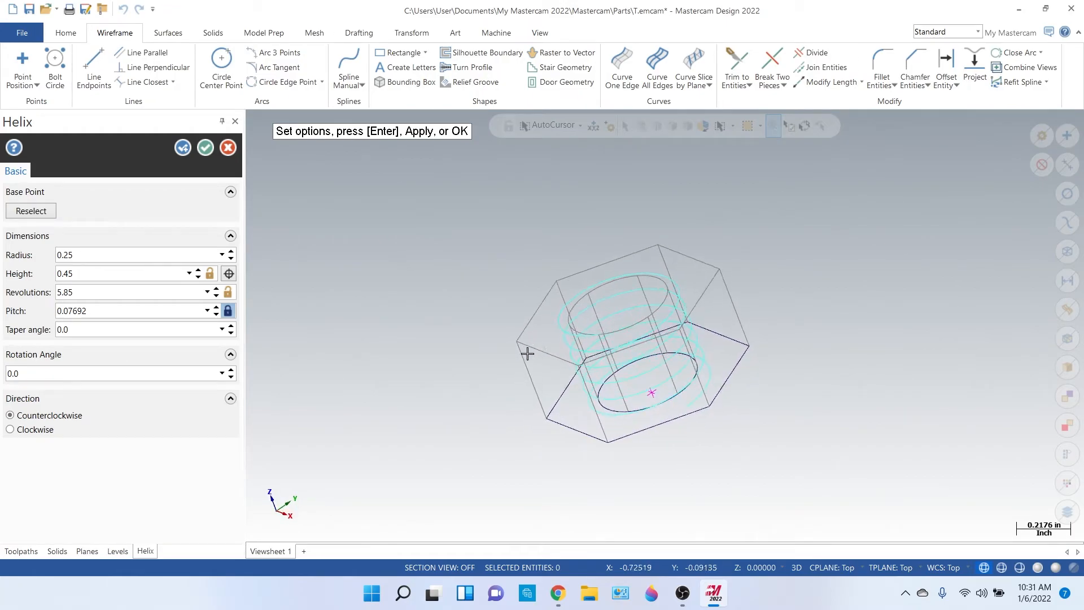
{"action": "mouse_move", "coordinate": [392, 337]}
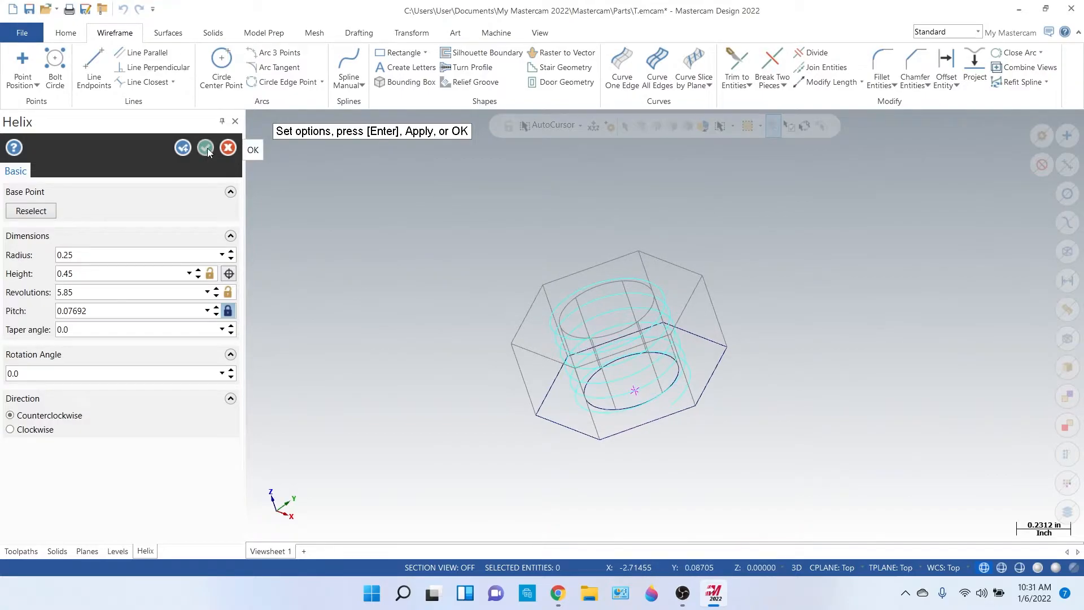
{"action": "left_click", "coordinate": [204, 148]}
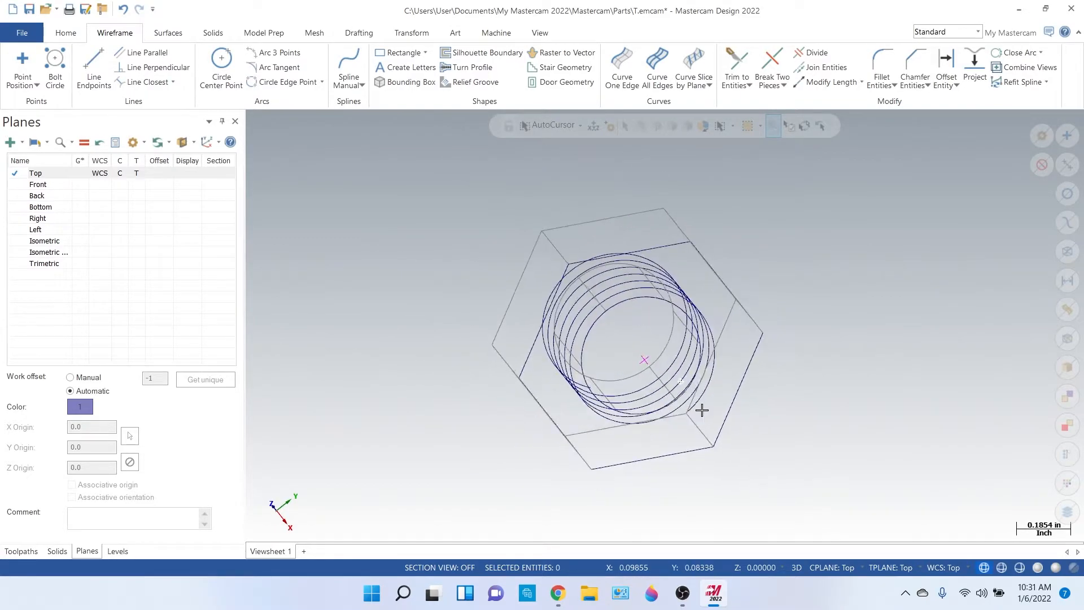
{"action": "left_click_drag", "start_coordinate": [701, 410], "coordinate": [684, 460]}
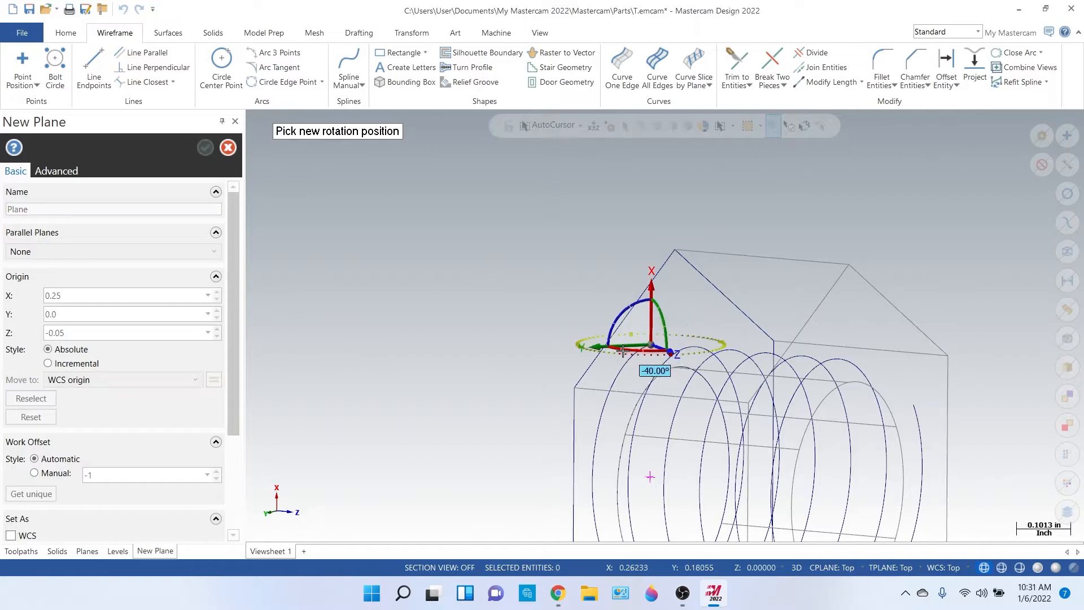
Rotate the new plane's gizmo at the helix start, then switch to the thread reference website
{"action": "left_click_drag", "start_coordinate": [623, 349], "coordinate": [602, 339]}
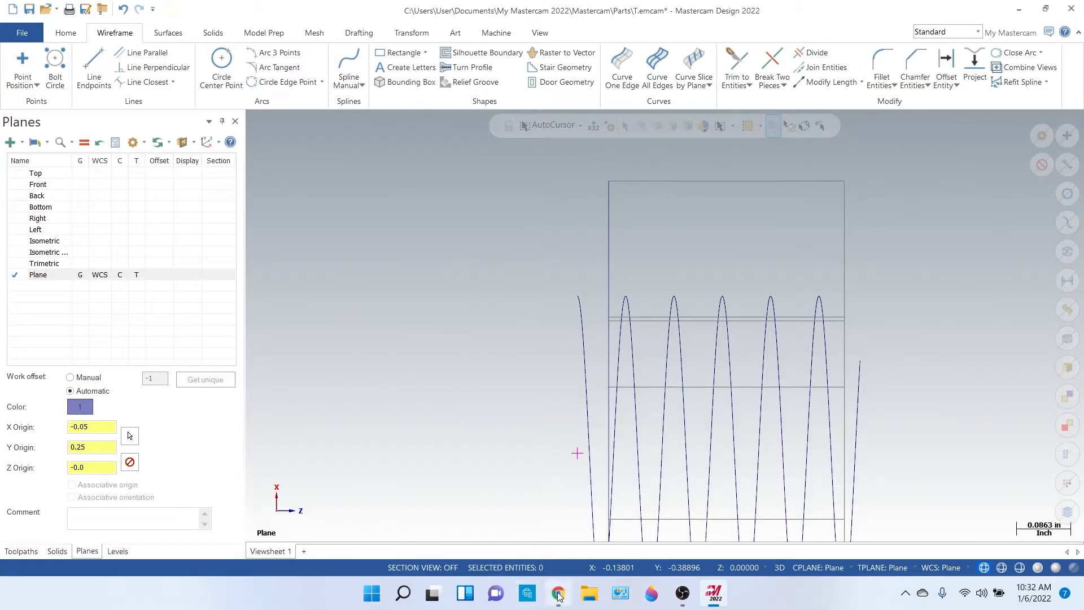
{"action": "left_click", "coordinate": [556, 593]}
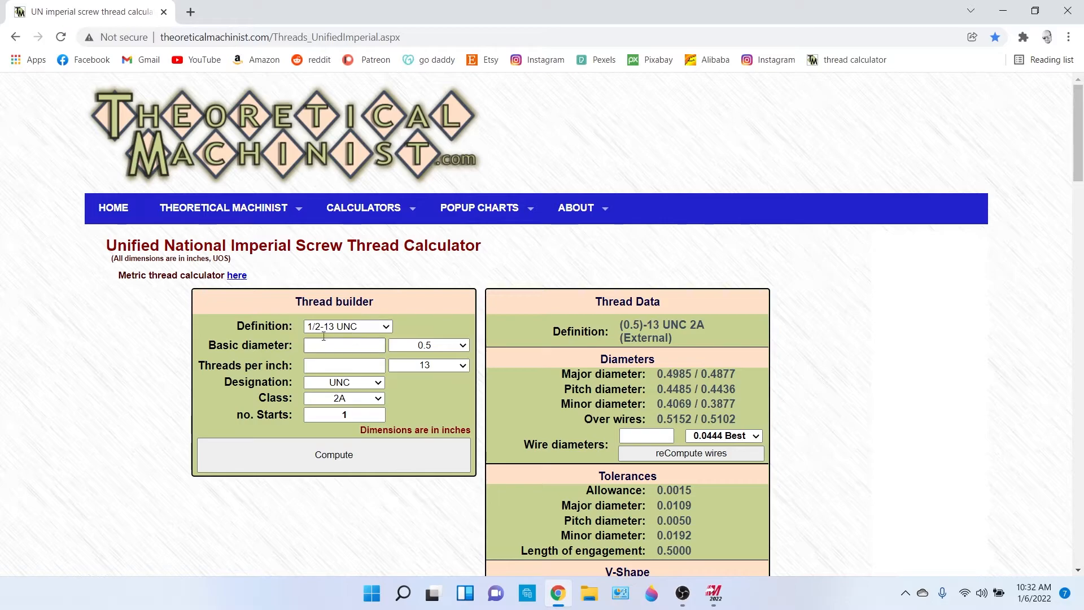
{"action": "mouse_move", "coordinate": [348, 325]}
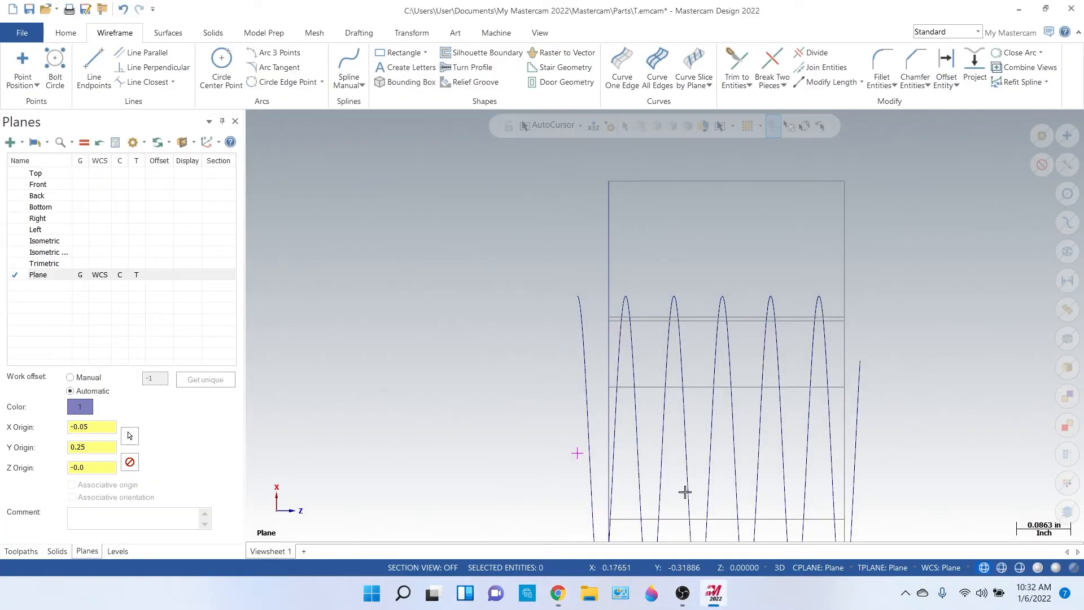
Draw a 0.0012-long midpoint line capping the top of the first helix crest
{"action": "left_click", "coordinate": [93, 68]}
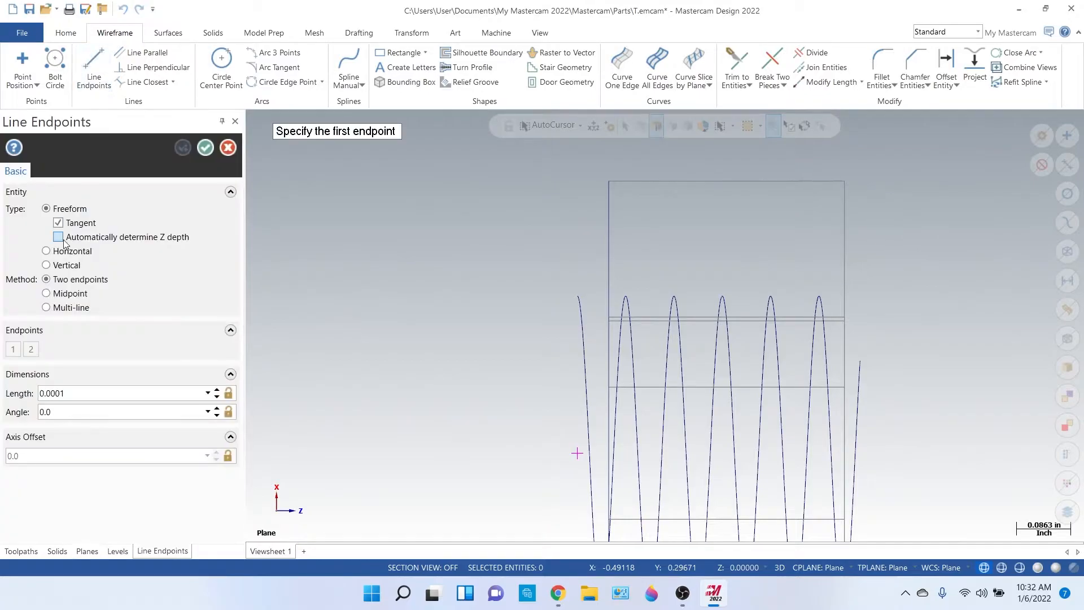
{"action": "left_click", "coordinate": [45, 294]}
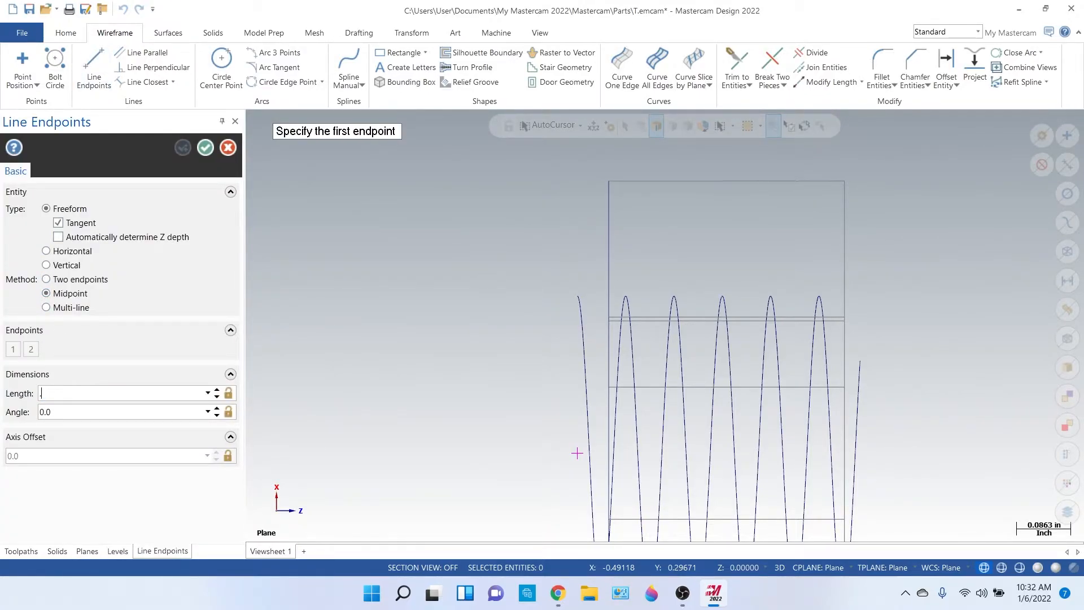
{"action": "type", "text": ".0012"}
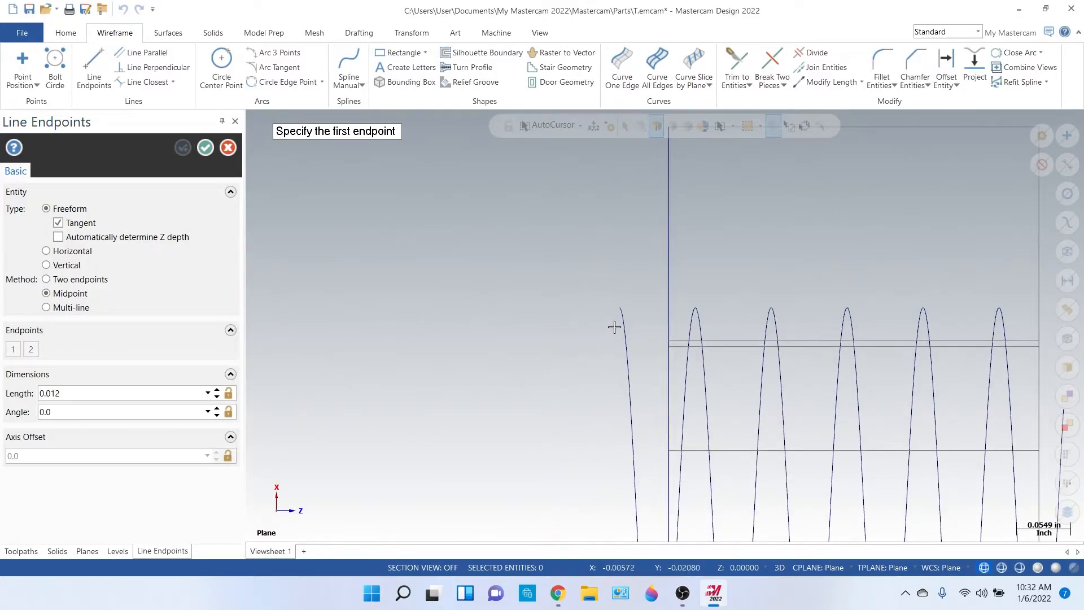
{"action": "left_click", "coordinate": [614, 305]}
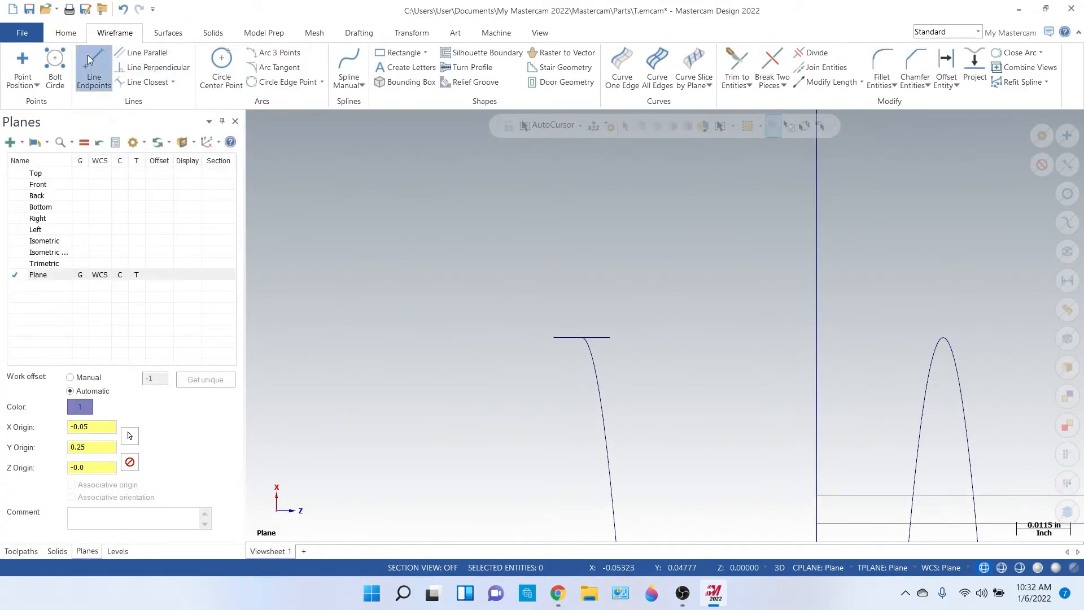
Draw a vertical line from the cap's end and lengthen it upward with Modify Length
{"action": "left_click", "coordinate": [93, 67]}
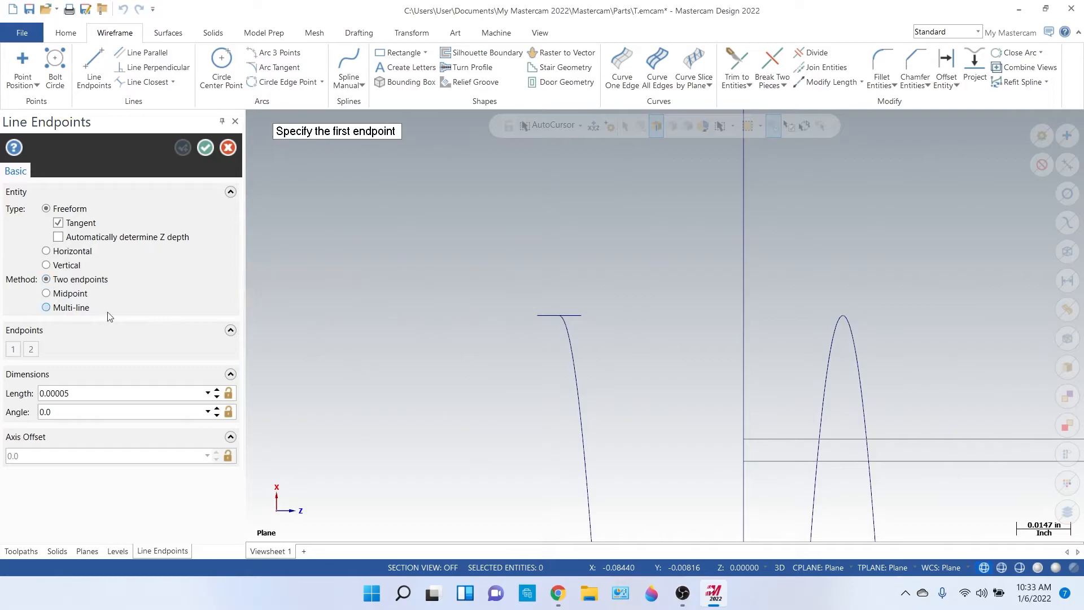
{"action": "scroll", "scroll_direction": "down", "scroll_amount": 3}
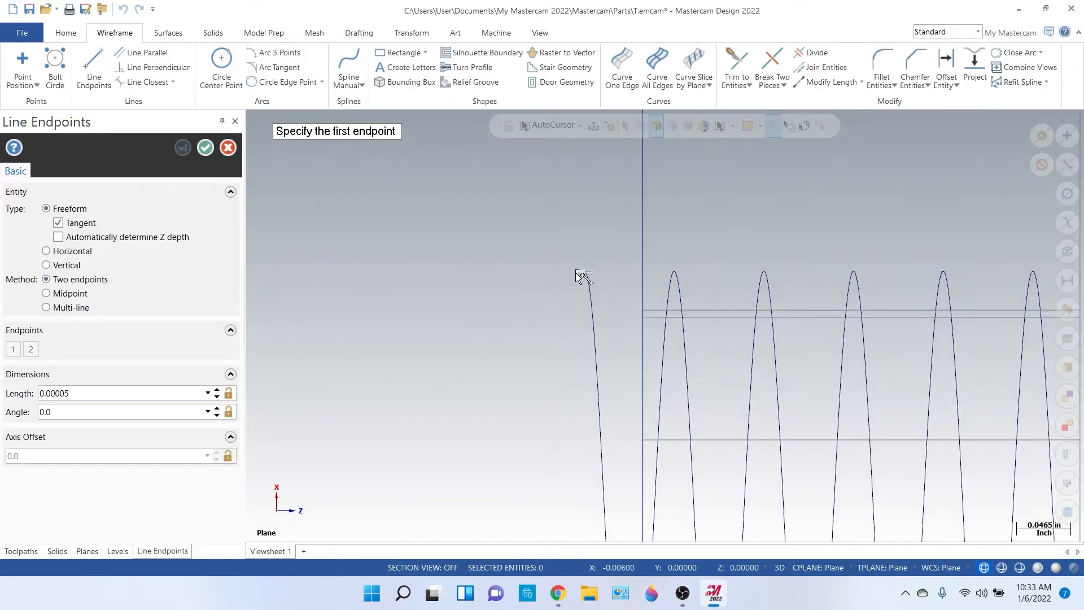
{"action": "left_click", "coordinate": [583, 276]}
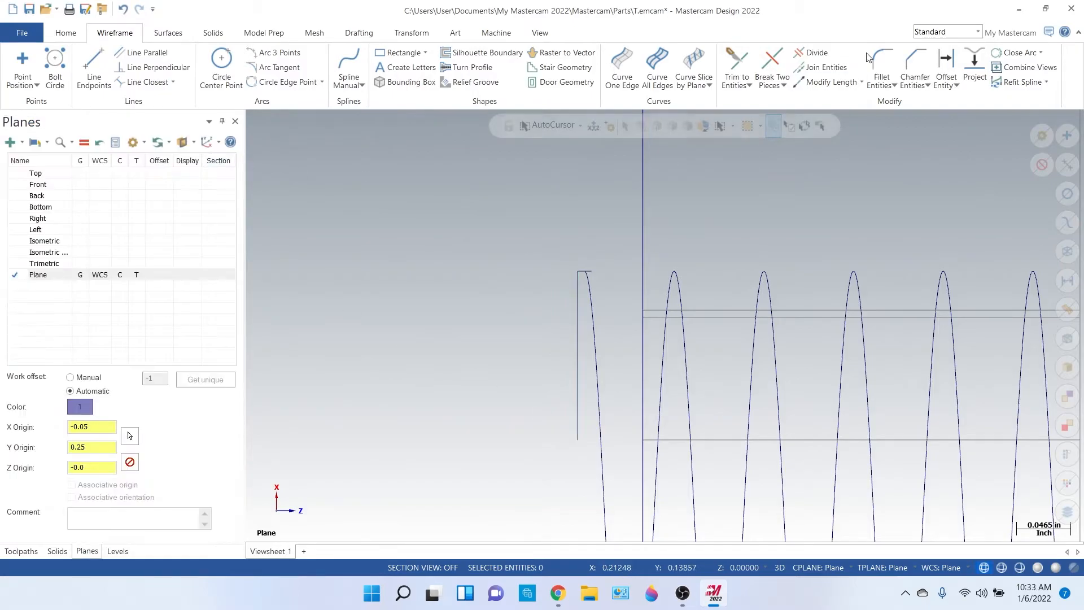
{"action": "left_click", "coordinate": [829, 81]}
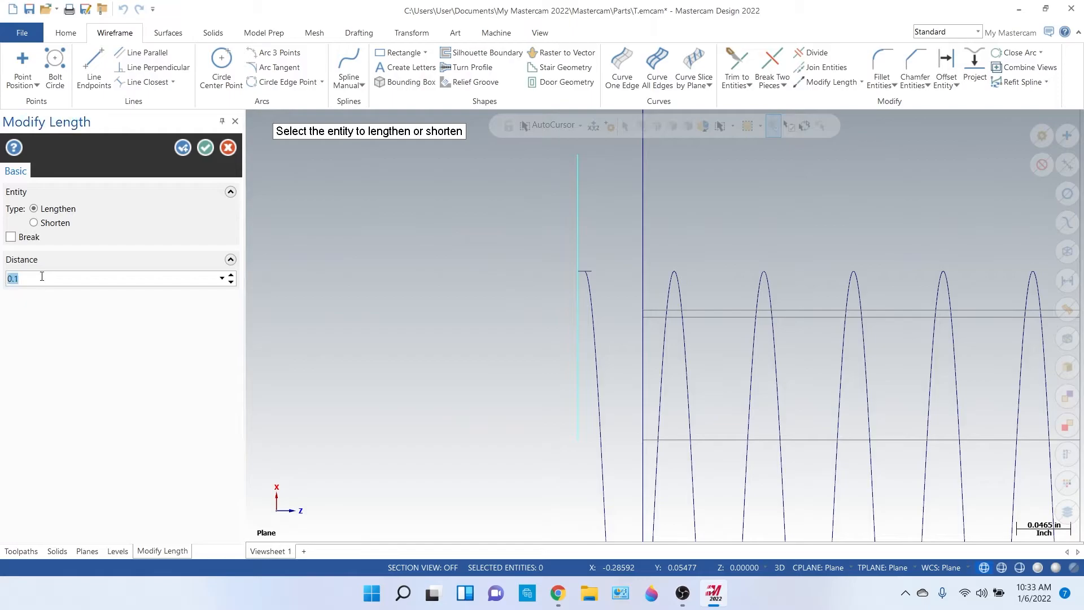
{"action": "type", "text": ".0"}
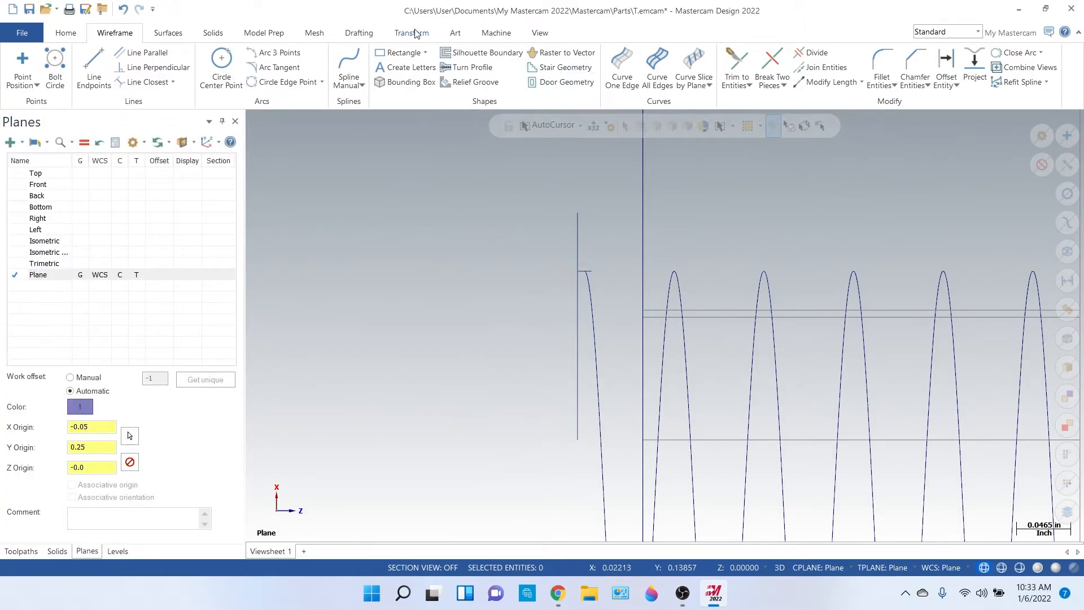
Rotate the vertical line 30° about the crest cap point, replacing the original with the slanted line
{"action": "left_click", "coordinate": [412, 32]}
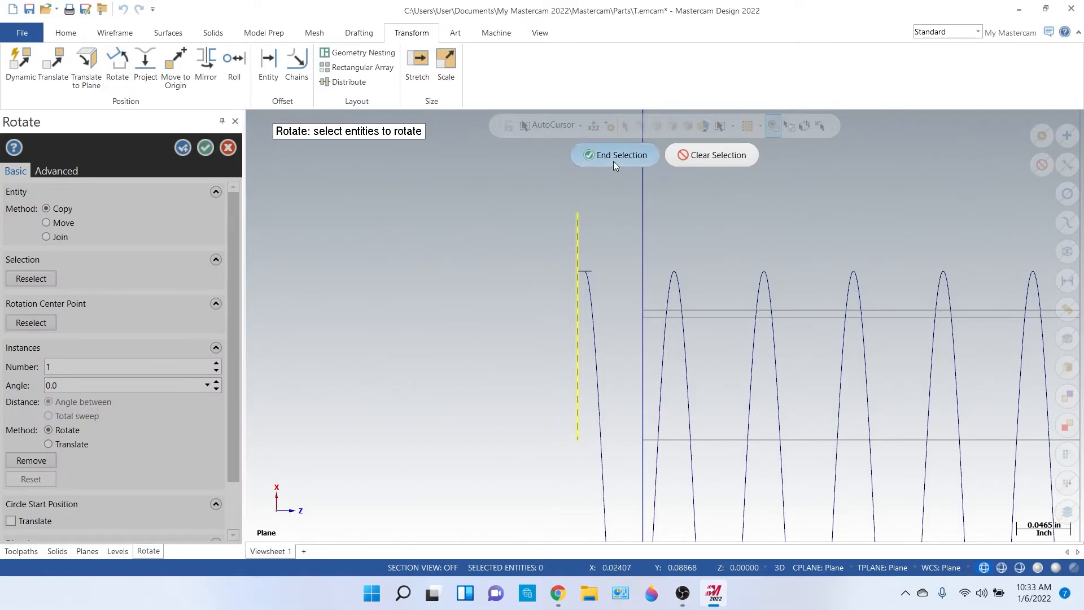
{"action": "left_click", "coordinate": [31, 322]}
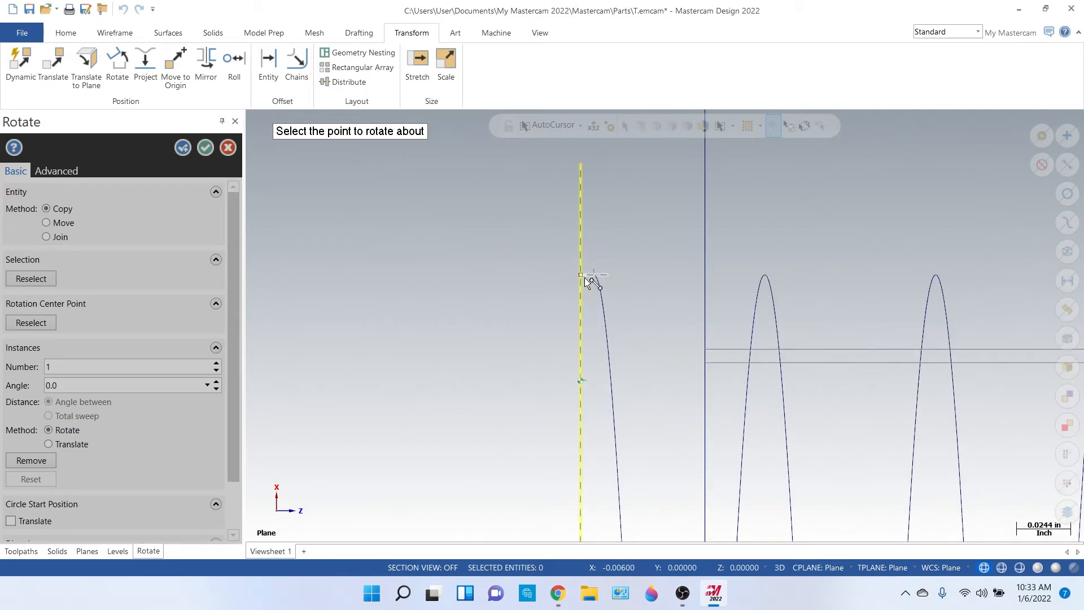
{"action": "left_click", "coordinate": [581, 274]}
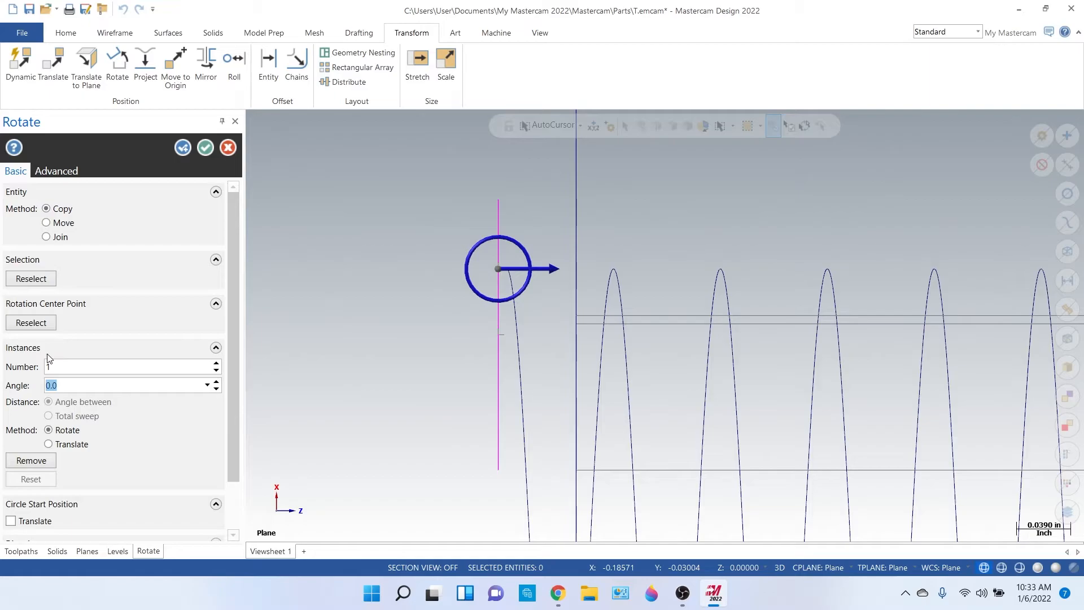
{"action": "type", "text": "30.0"}
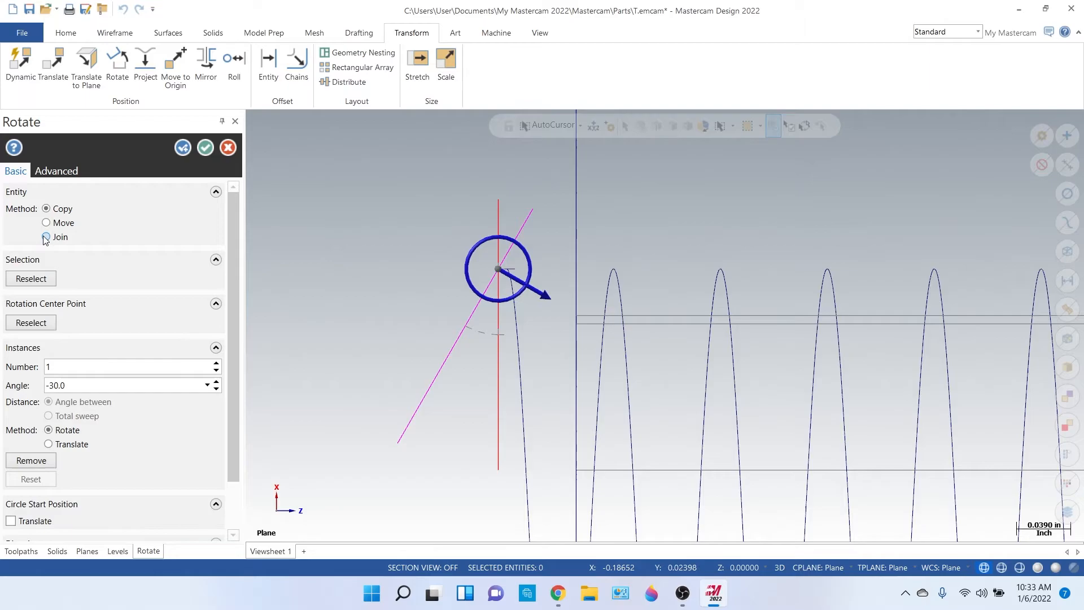
{"action": "left_click", "coordinate": [87, 550]}
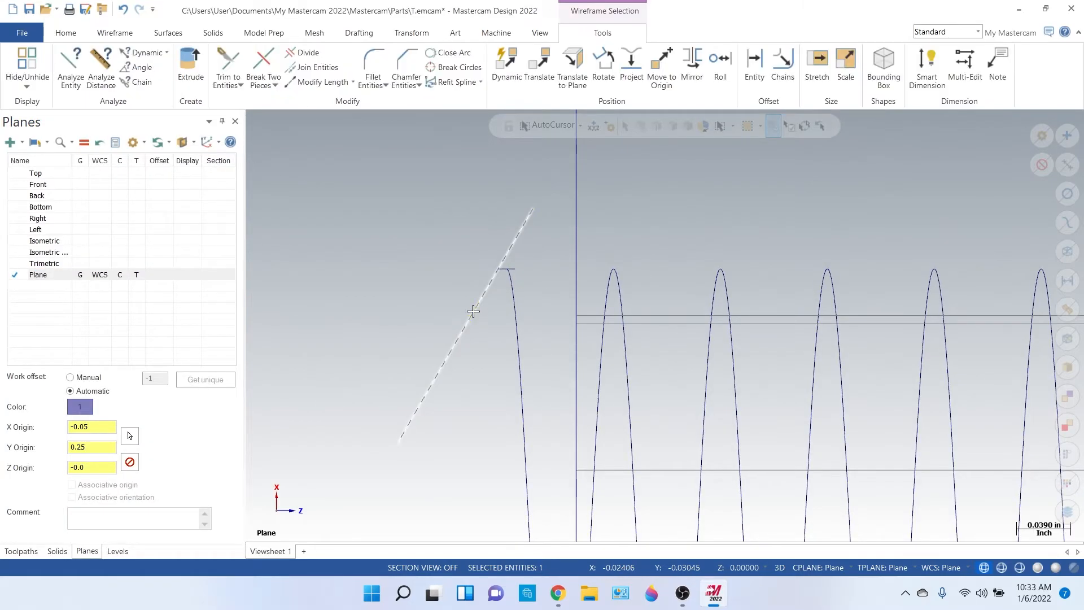
Mirror the slanted line about a vertical axis through the cap point as a copy, forming the 60° flanks
{"action": "left_click", "coordinate": [411, 33]}
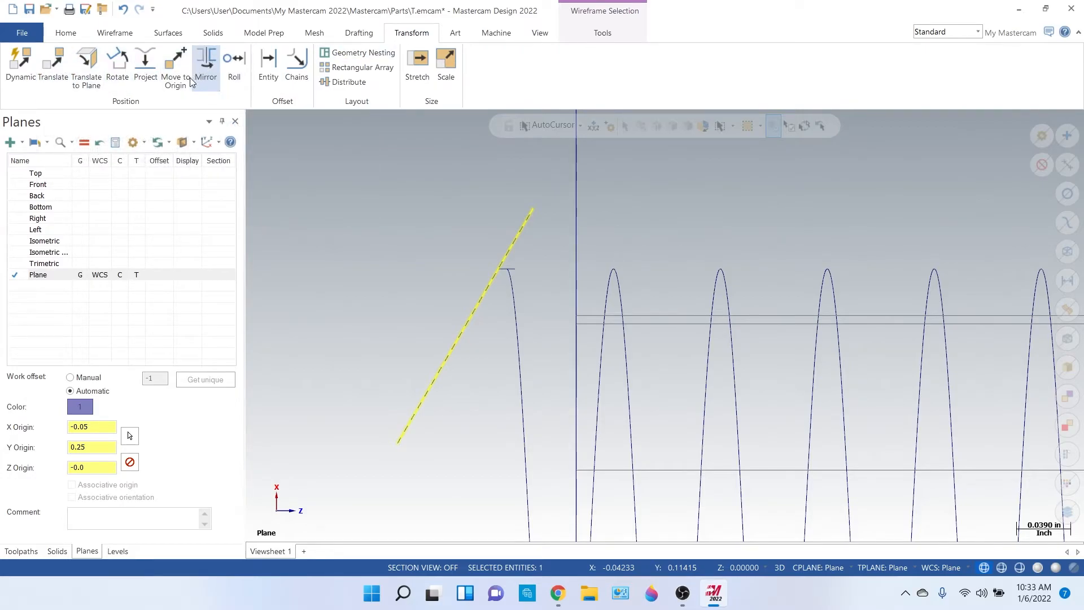
{"action": "left_click", "coordinate": [205, 66]}
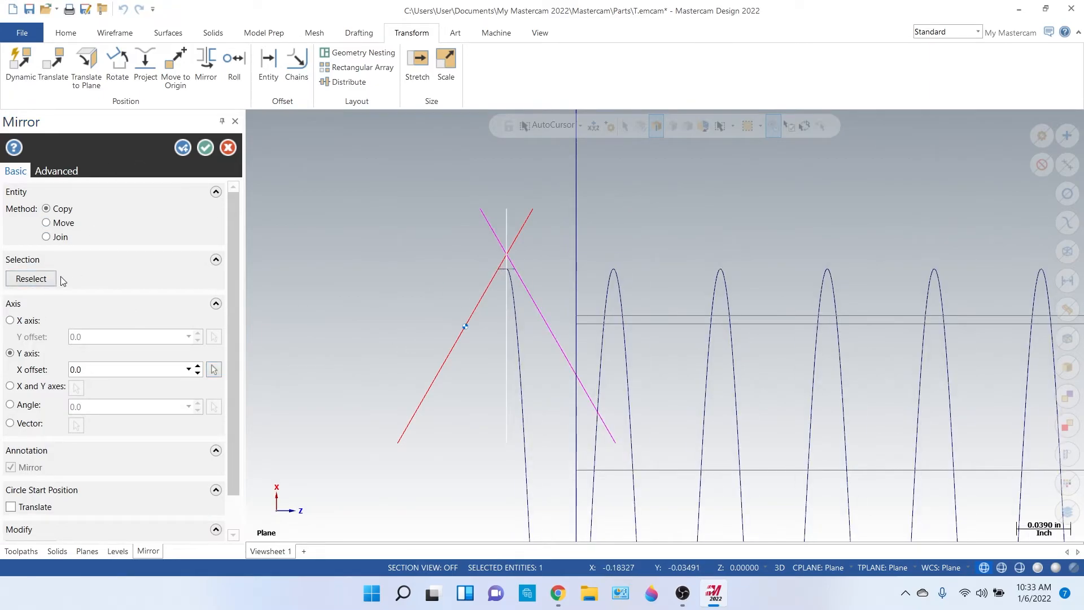
{"action": "left_click", "coordinate": [45, 236]}
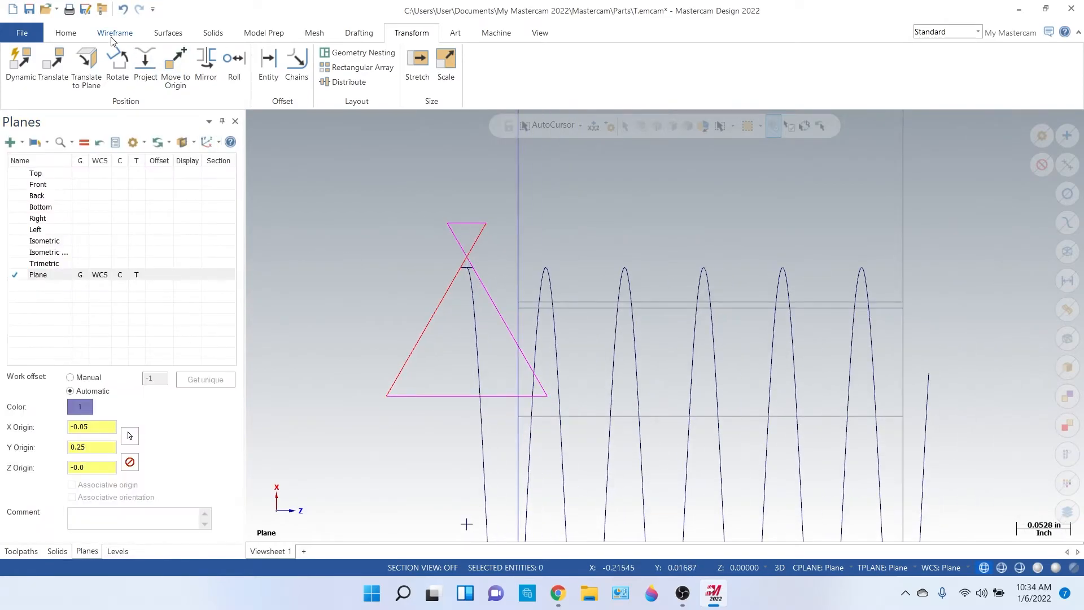
Trim and divide the crossing flank lines into a closed flat-topped triangle at the crest
{"action": "left_click", "coordinate": [735, 66]}
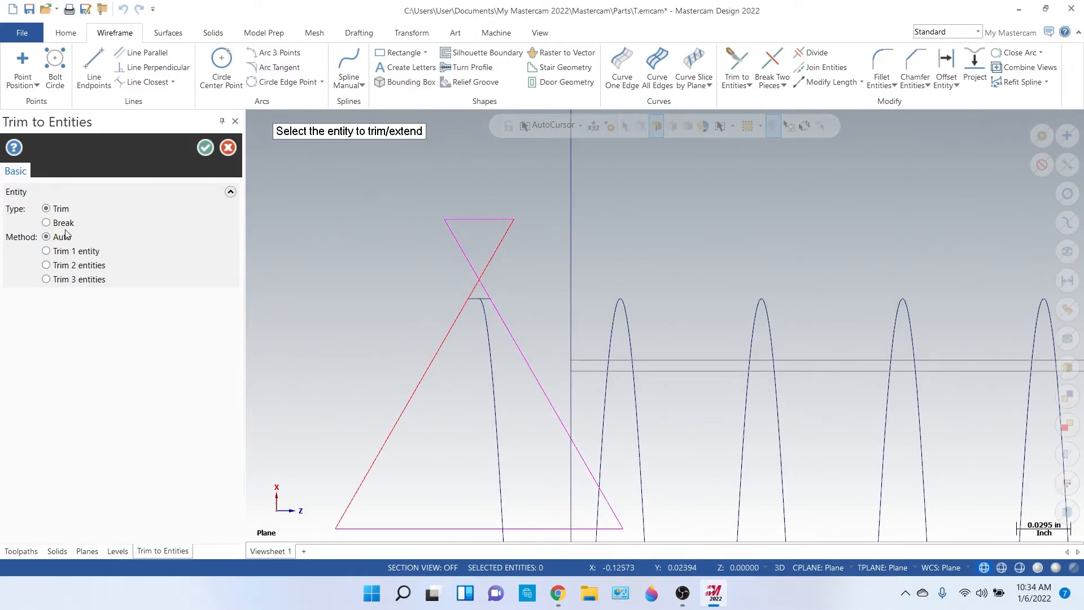
{"action": "mouse_move", "coordinate": [427, 253]}
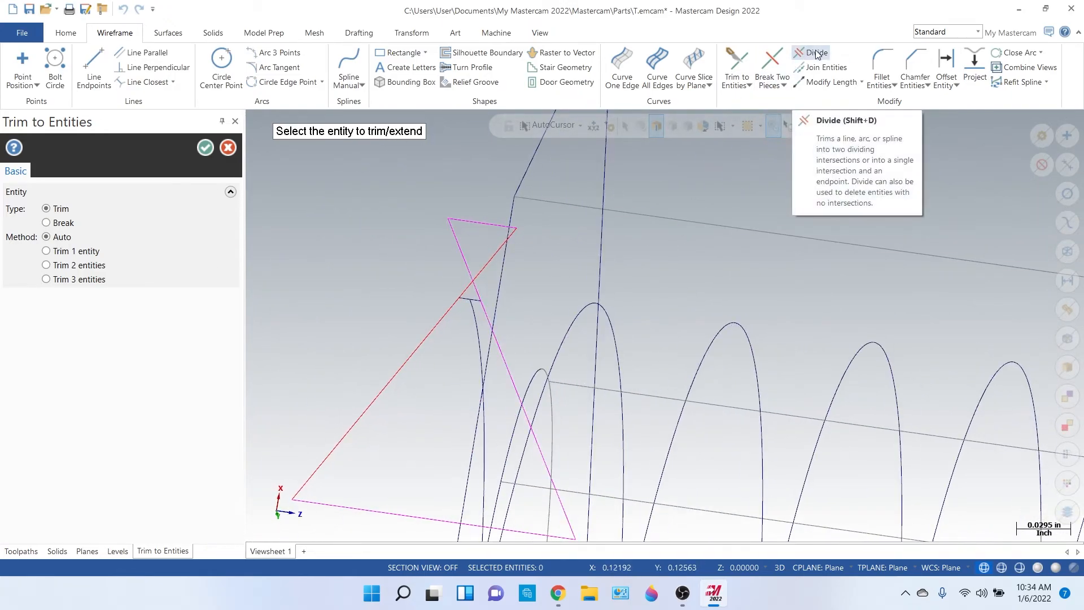
{"action": "left_click", "coordinate": [814, 56]}
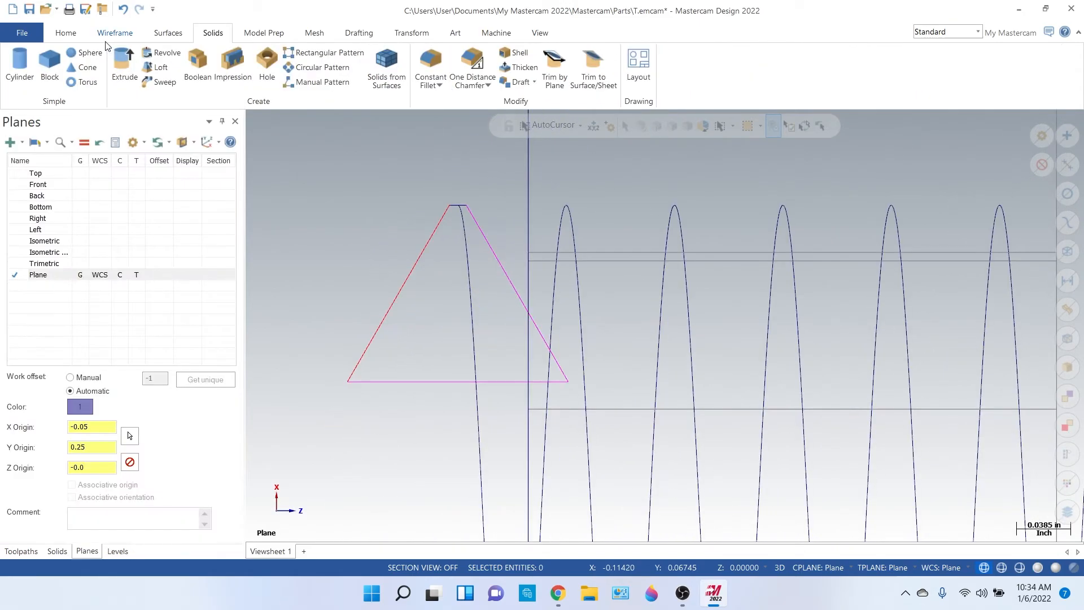
{"action": "mouse_move", "coordinate": [402, 147]}
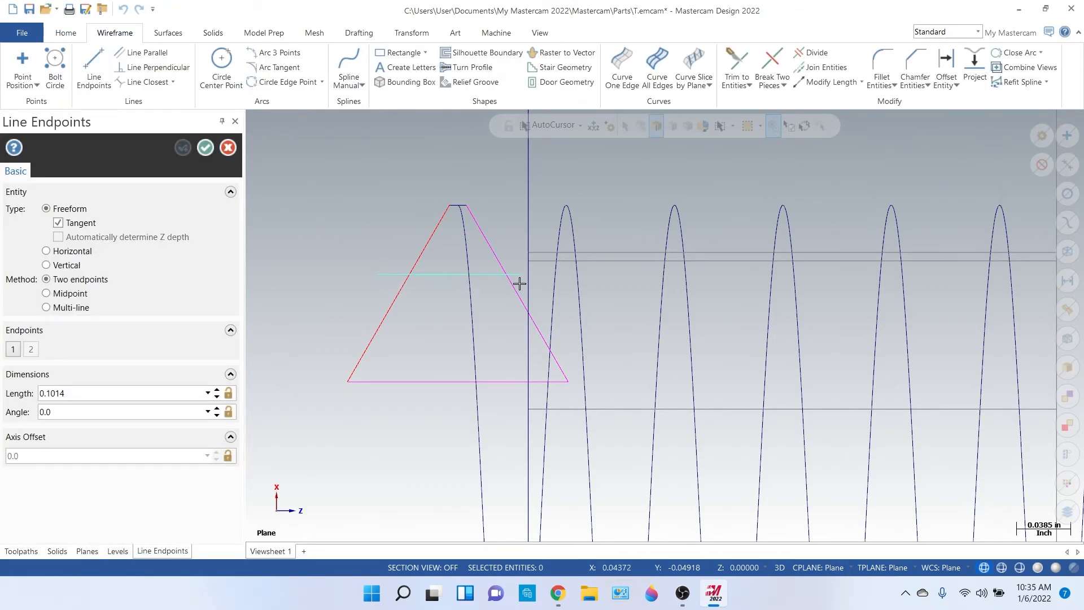
Cut the triangle with a horizontal line and trim away the lower part, leaving a trapezoid profile
{"action": "left_click", "coordinate": [87, 550]}
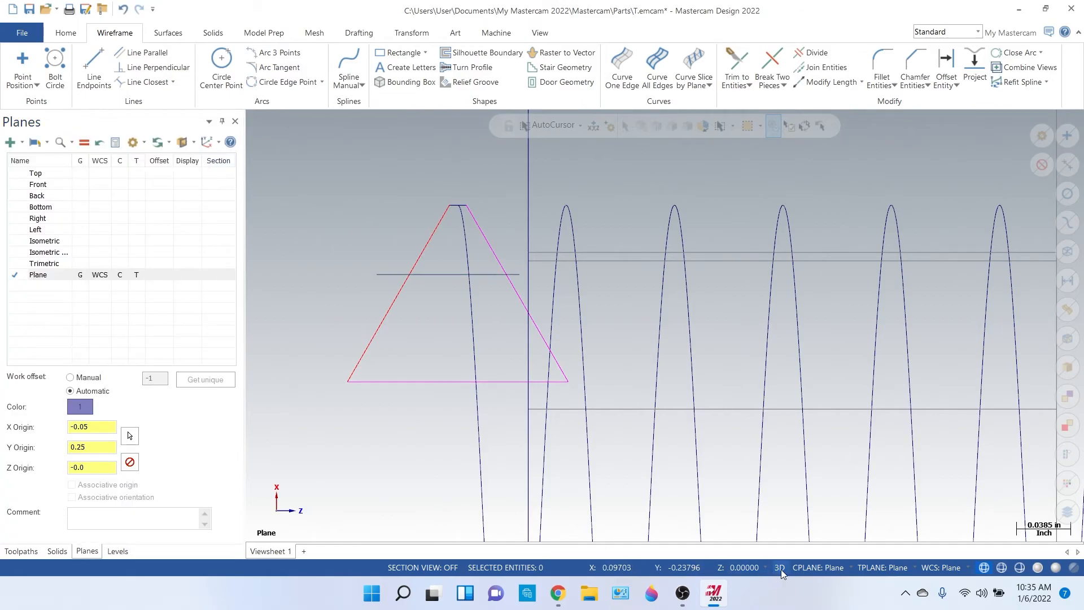
{"action": "left_click", "coordinate": [817, 52]}
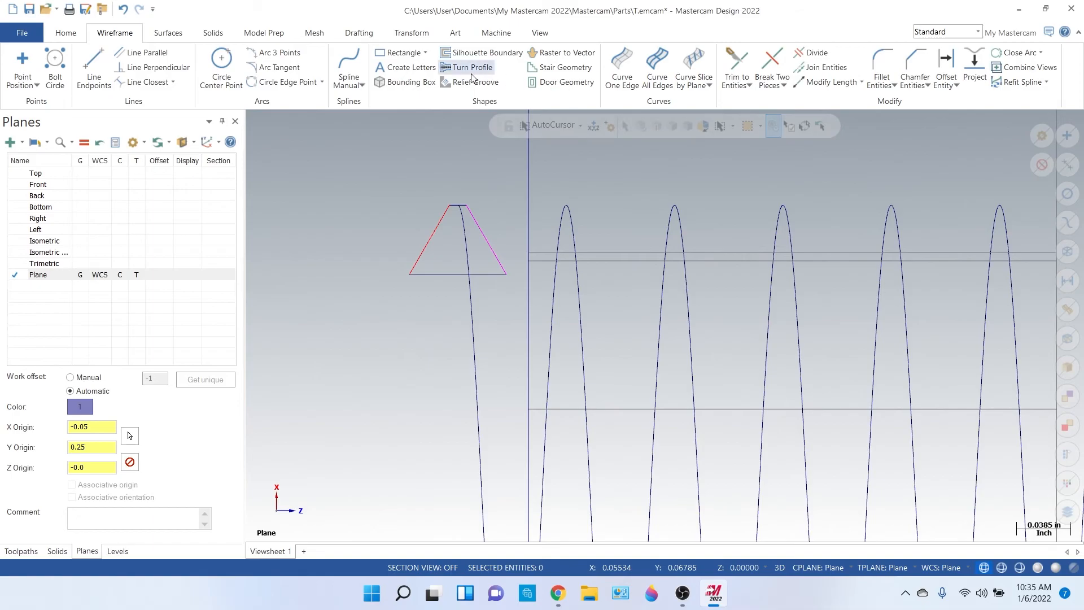
{"action": "mouse_move", "coordinate": [281, 52]}
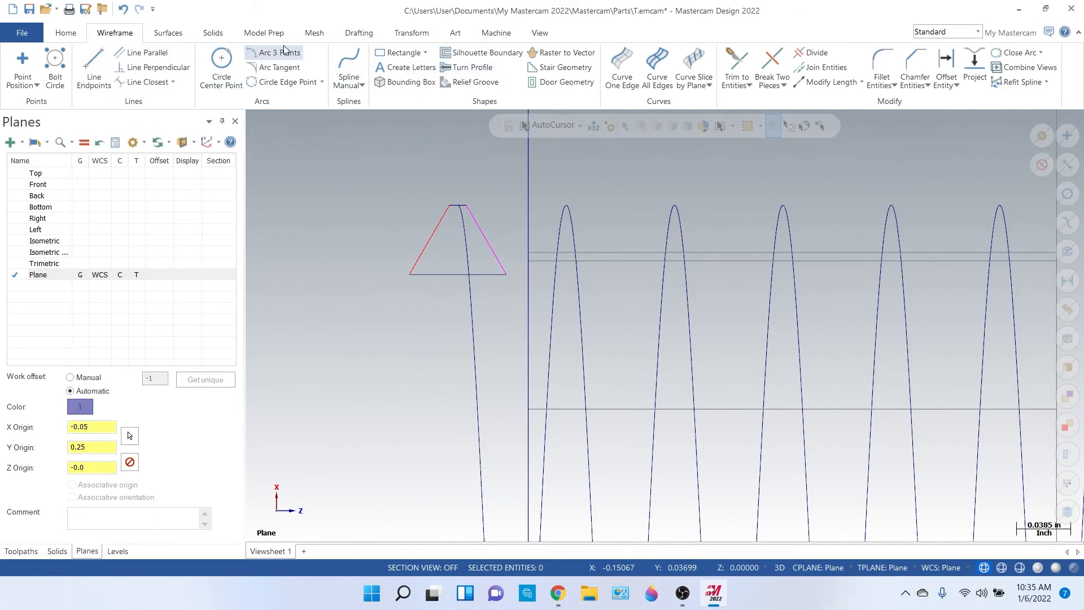
{"action": "mouse_move", "coordinate": [168, 33]}
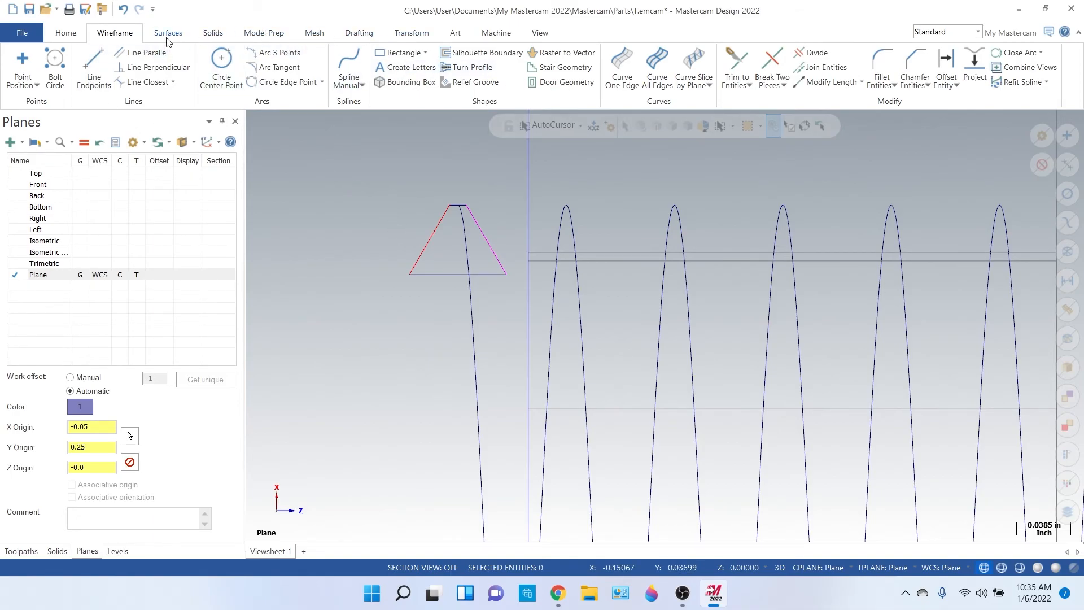
Sweep the trapezoid profile along the helix as a Cut body to carve threads into the nut solid
{"action": "left_click", "coordinate": [168, 33]}
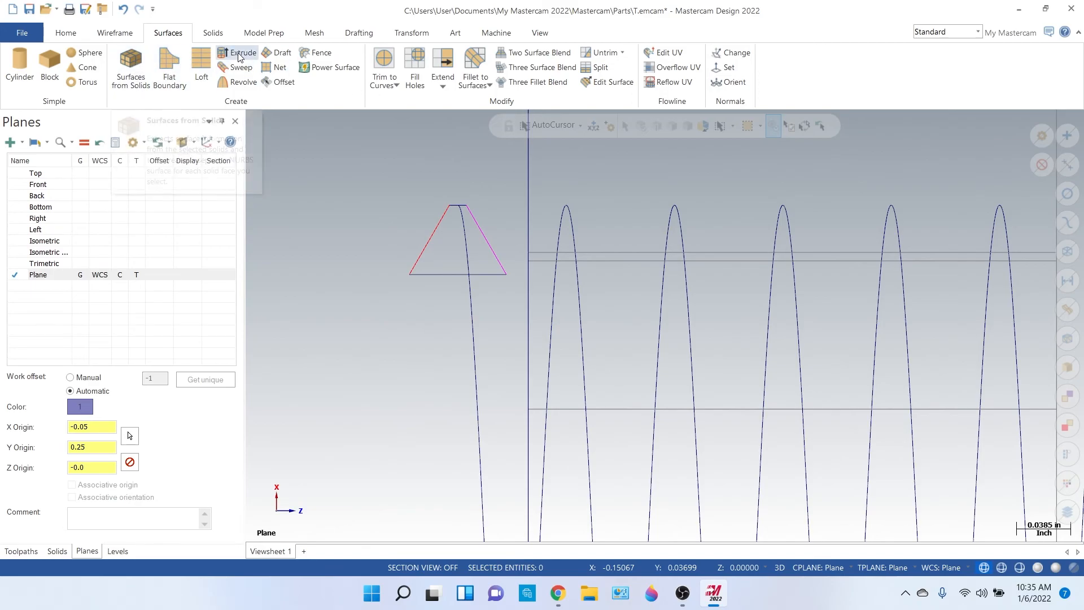
{"action": "left_click", "coordinate": [212, 33]}
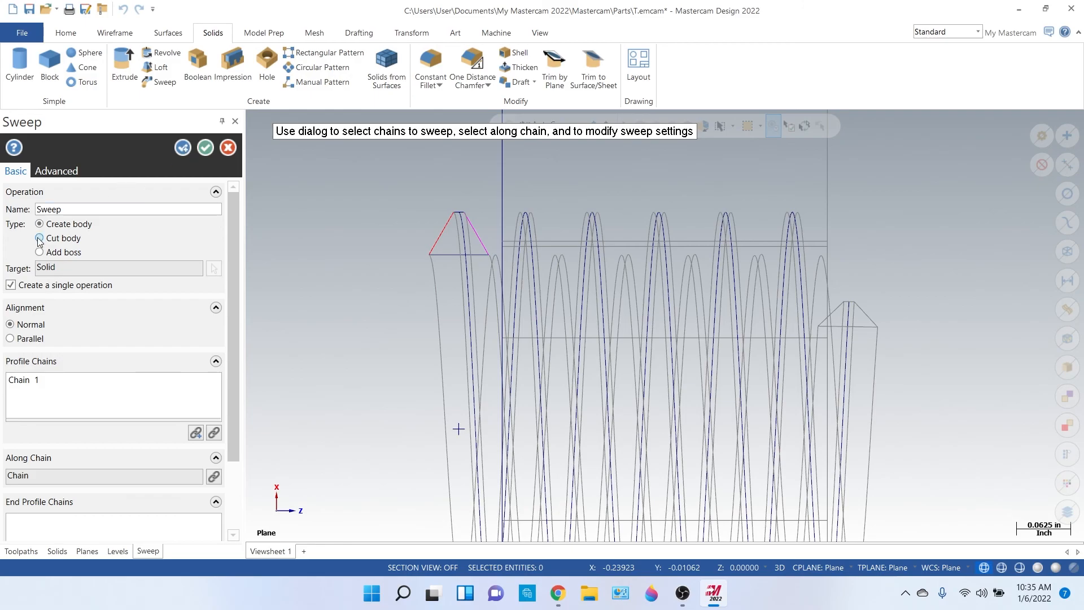
{"action": "left_click", "coordinate": [39, 239]}
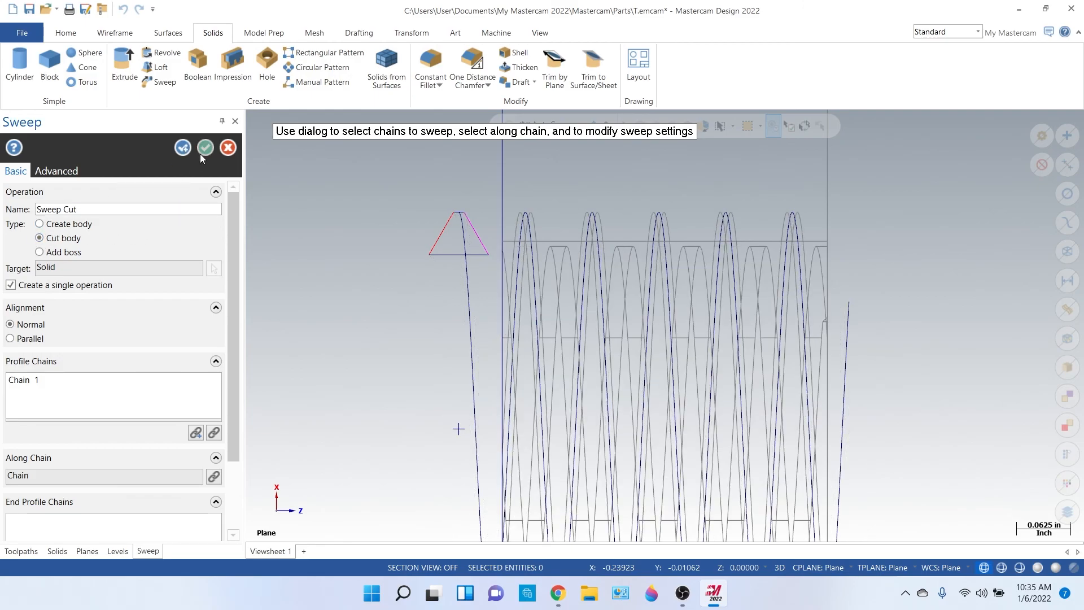
{"action": "left_click", "coordinate": [87, 550]}
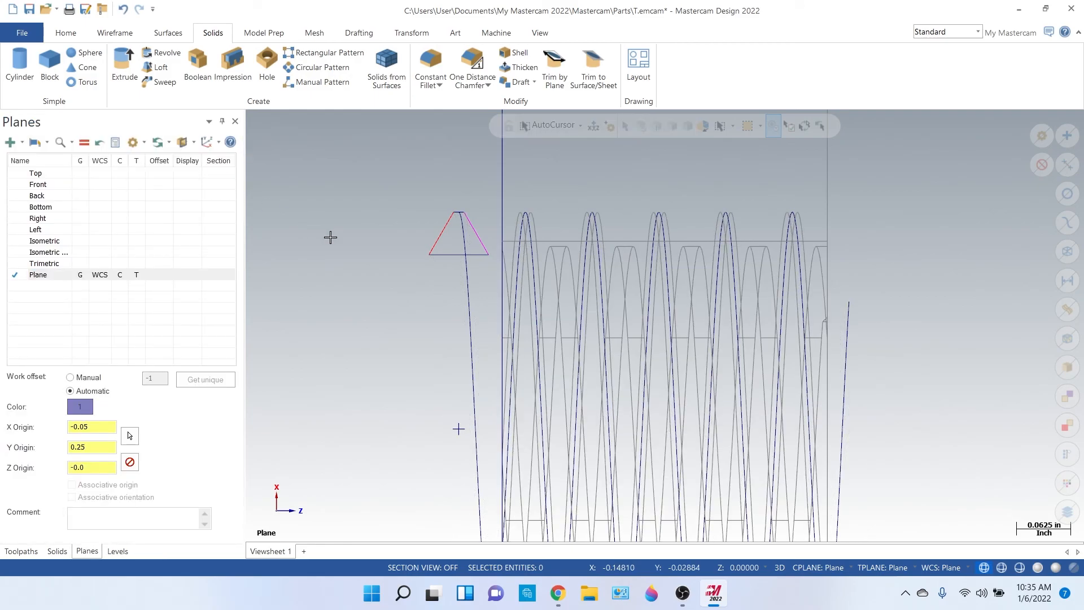